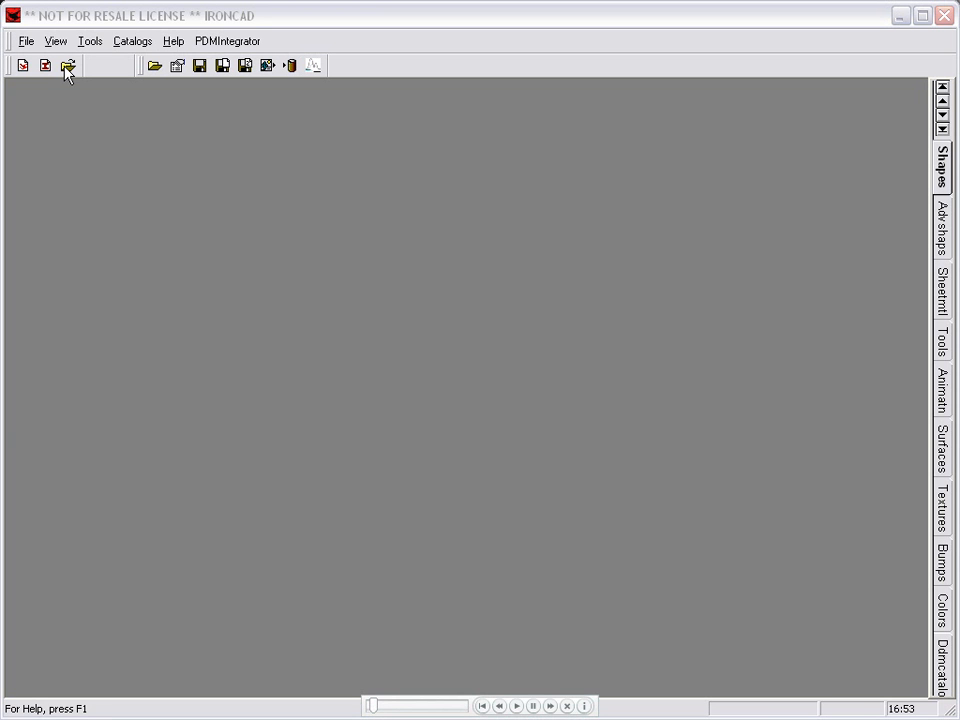
Choose 'front wheel assembly csi.ics' from the Legacy Data folder to open
left_click(67, 65)
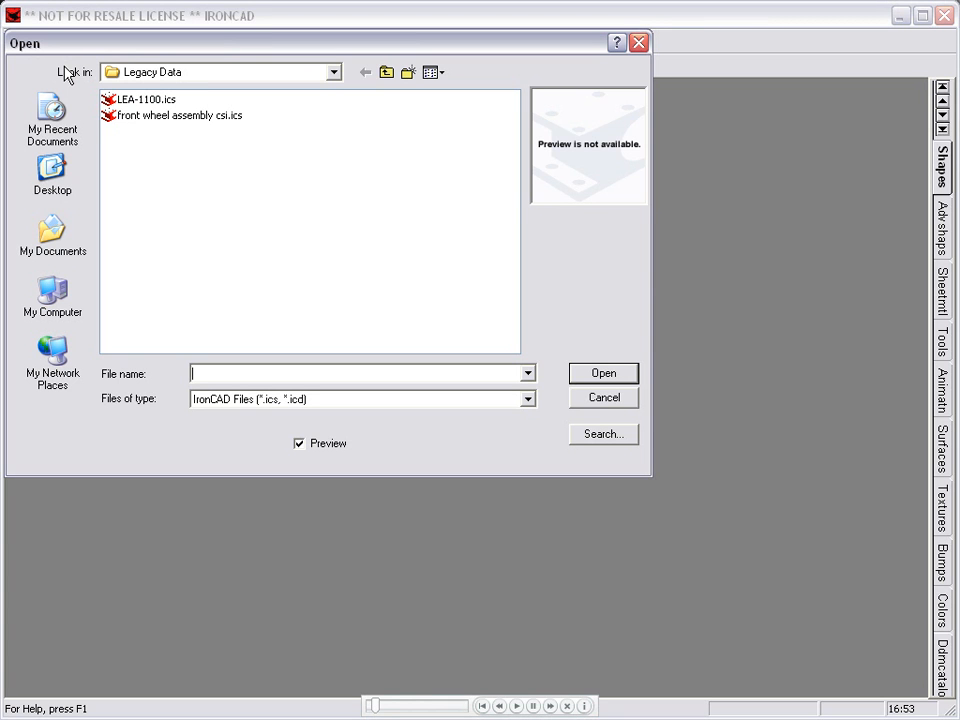
left_click(180, 115)
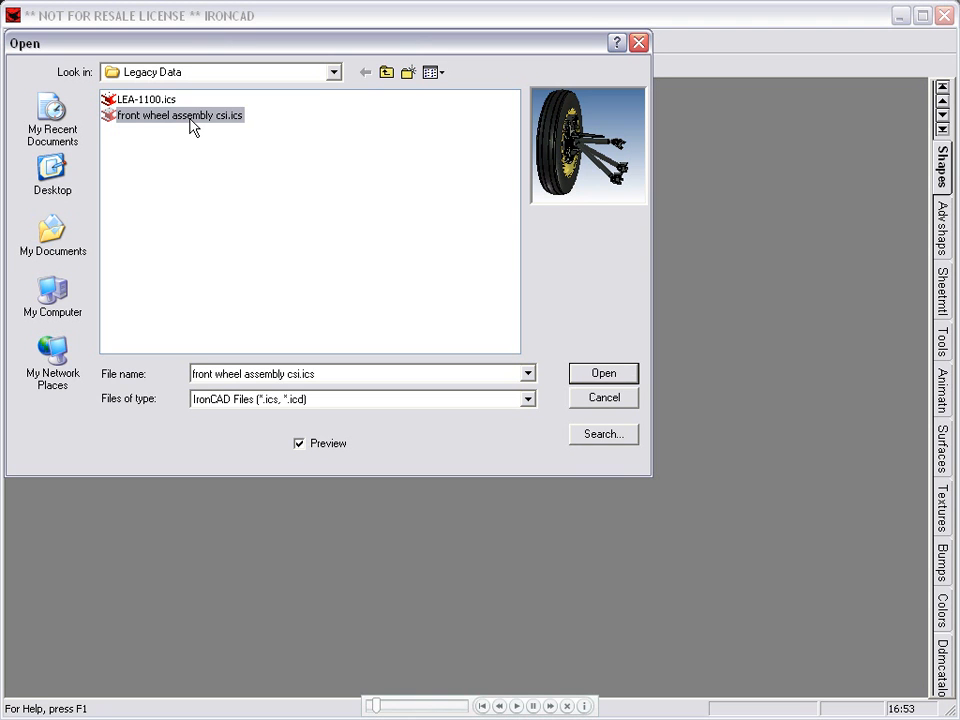
mouse_move(440, 163)
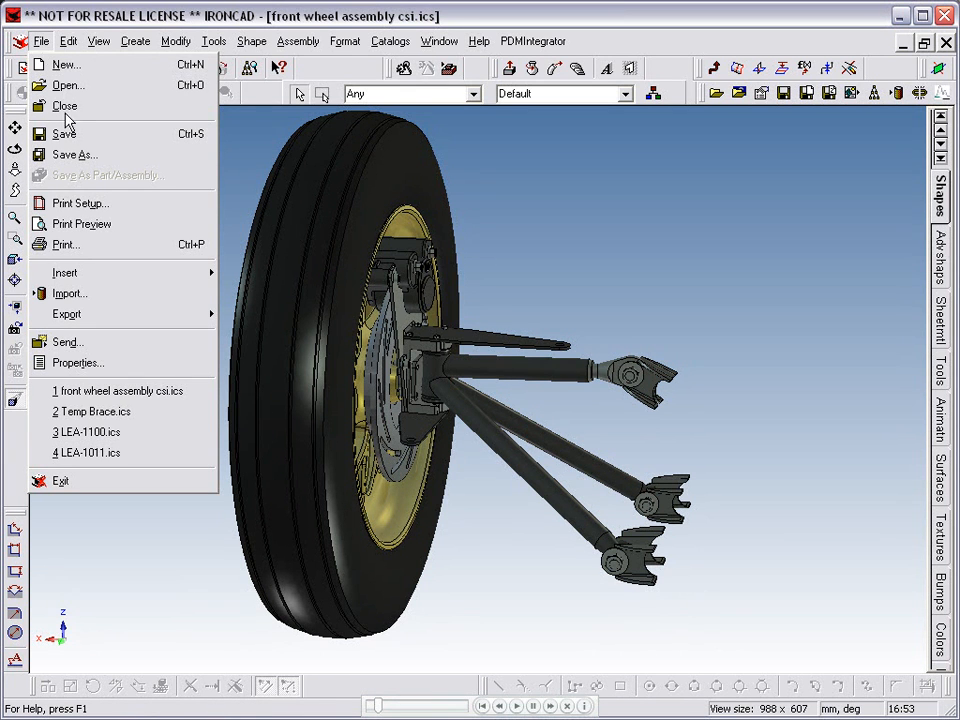
Save As a copy of the front wheel assembly in the working folder via My Computer
left_click(75, 154)
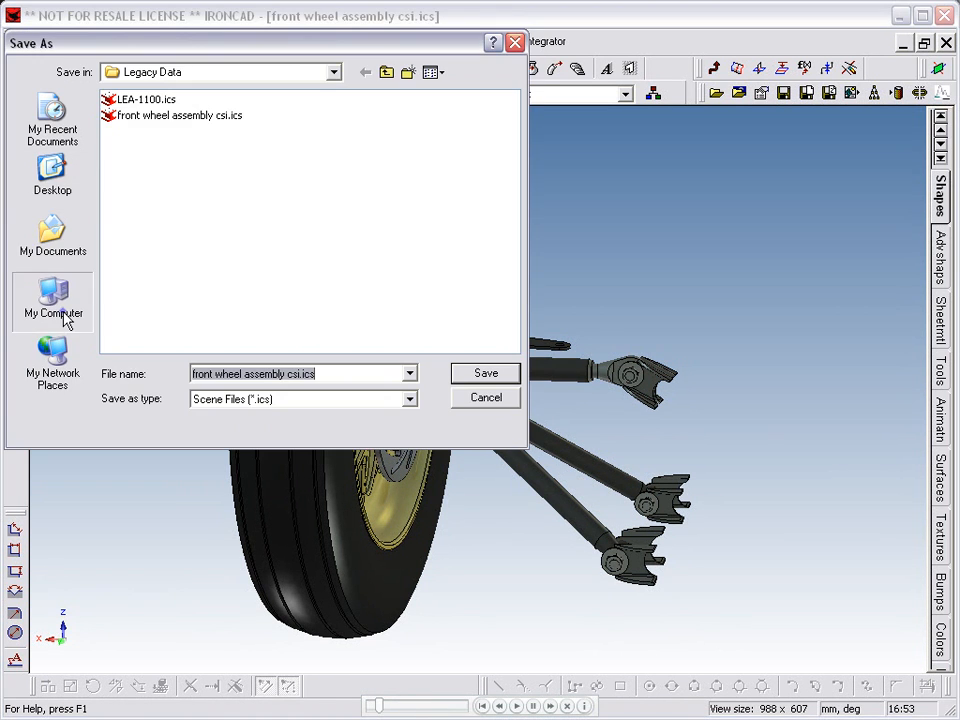
left_click(52, 300)
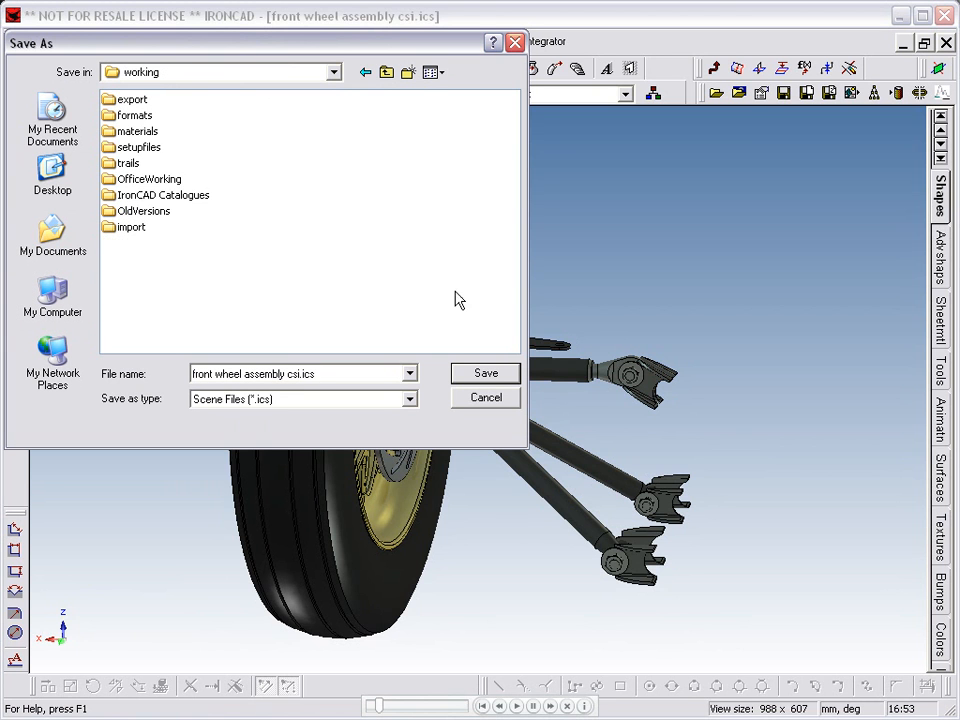
left_click(485, 372)
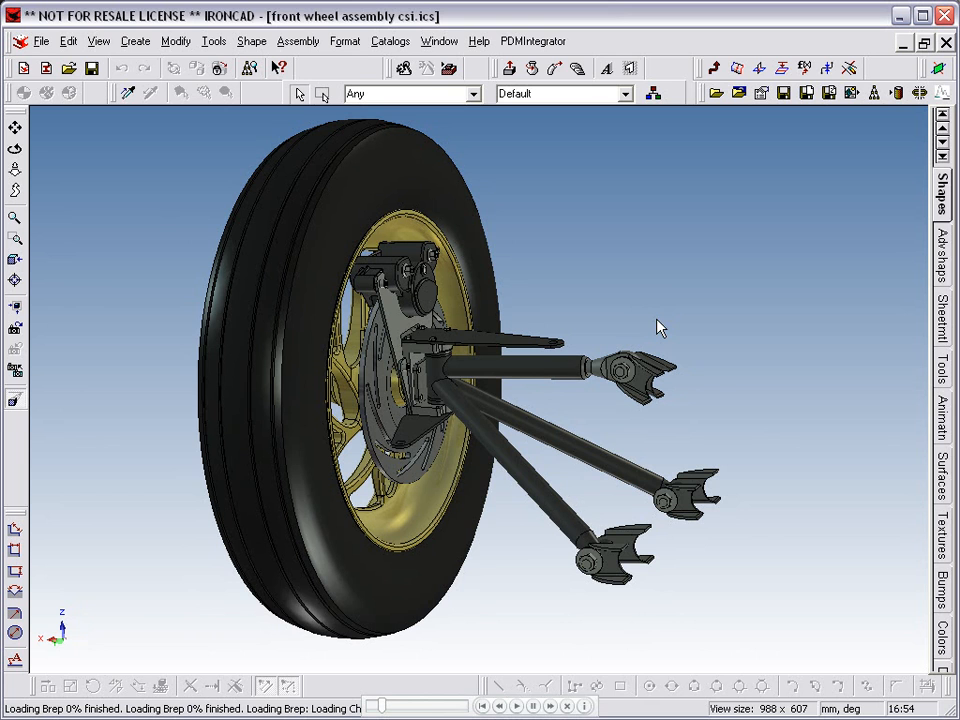
Close the front wheel assembly and open LEA-1100.ics from the working folder
left_click(42, 41)
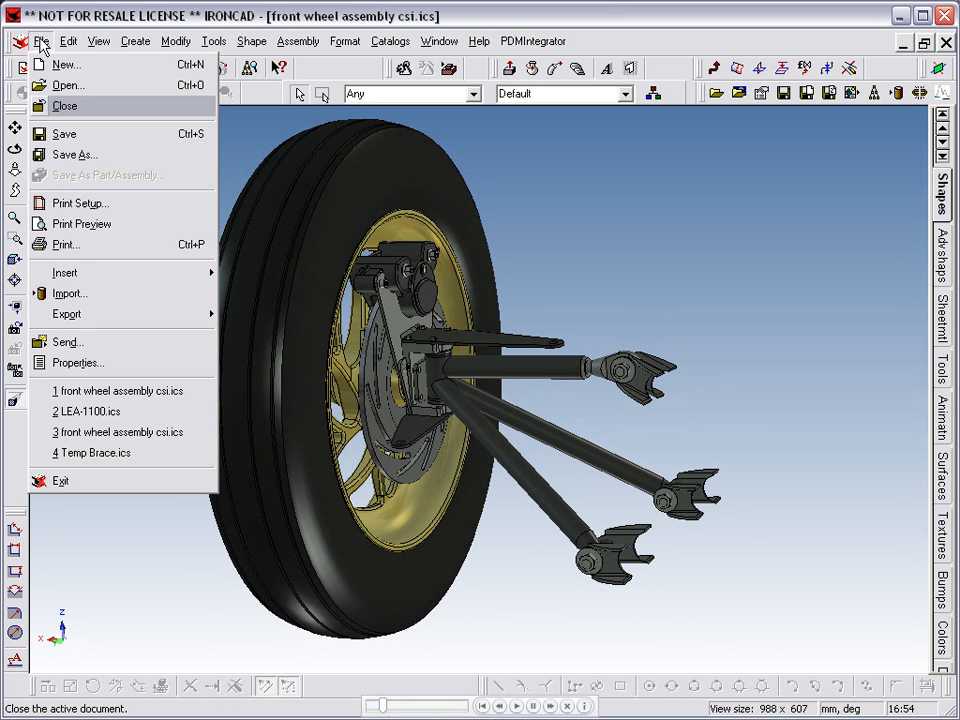
left_click(64, 105)
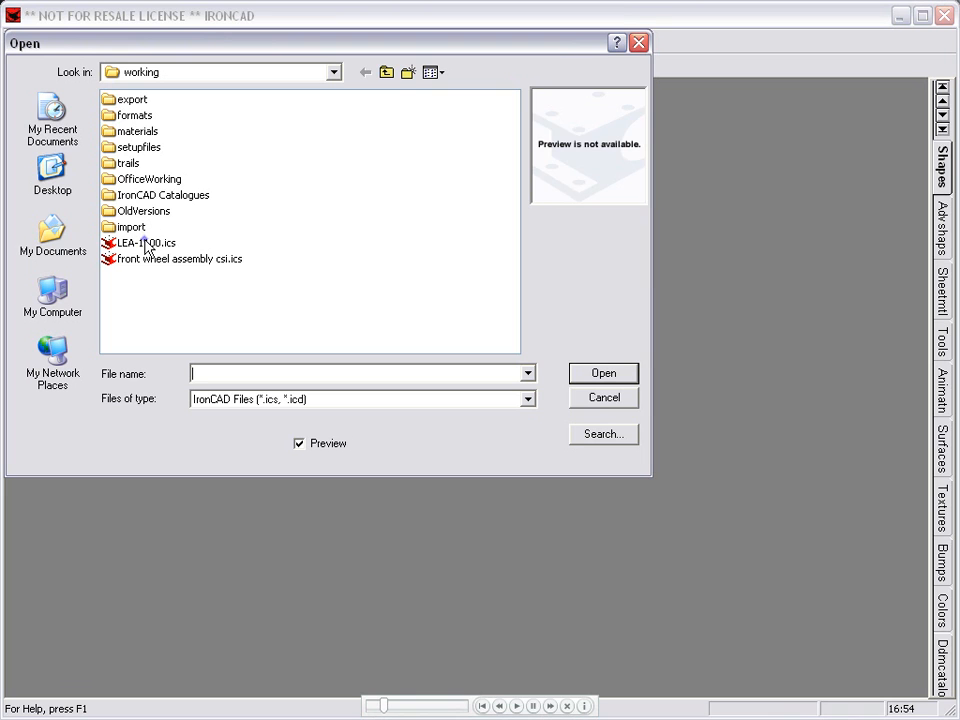
left_click(145, 243)
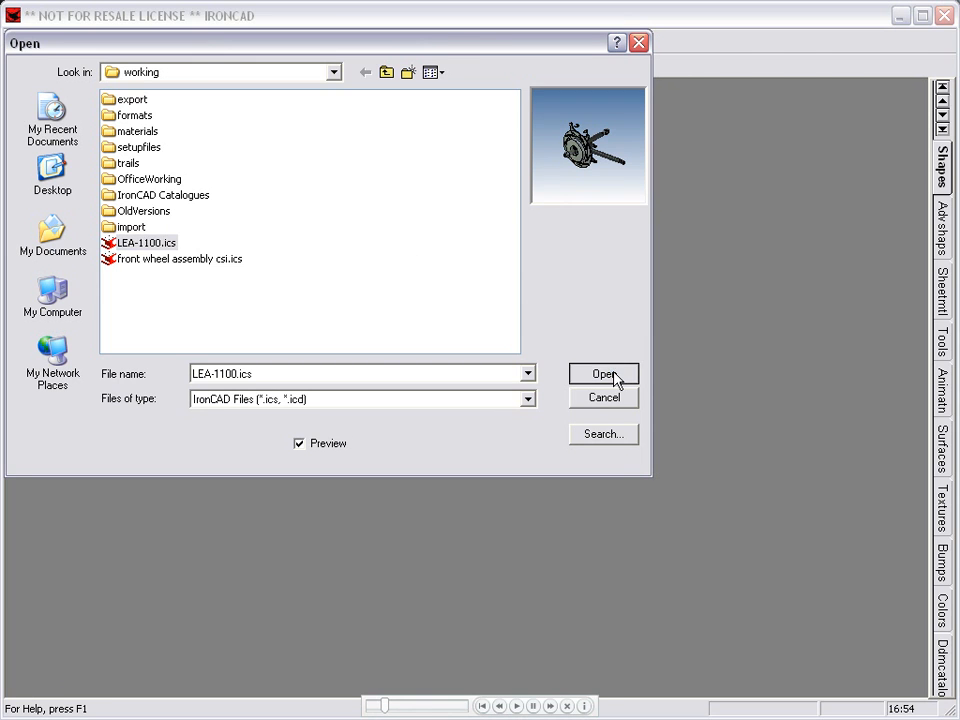
left_click(603, 373)
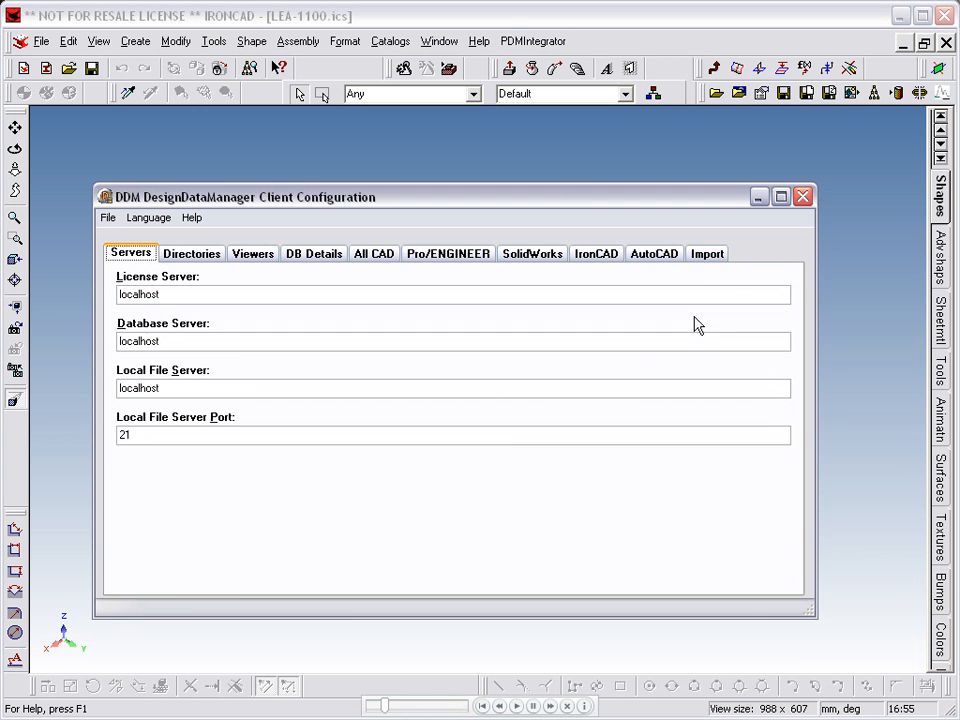
Check the Import tab's Auto Save options, then save the DDM client configuration
left_click(707, 253)
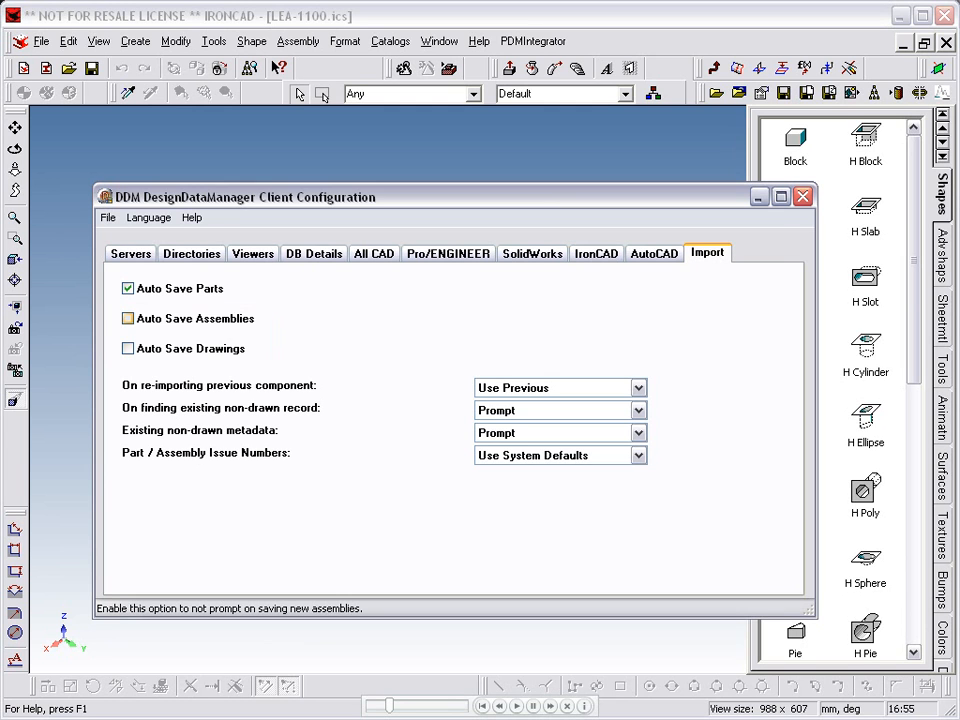
mouse_move(247, 252)
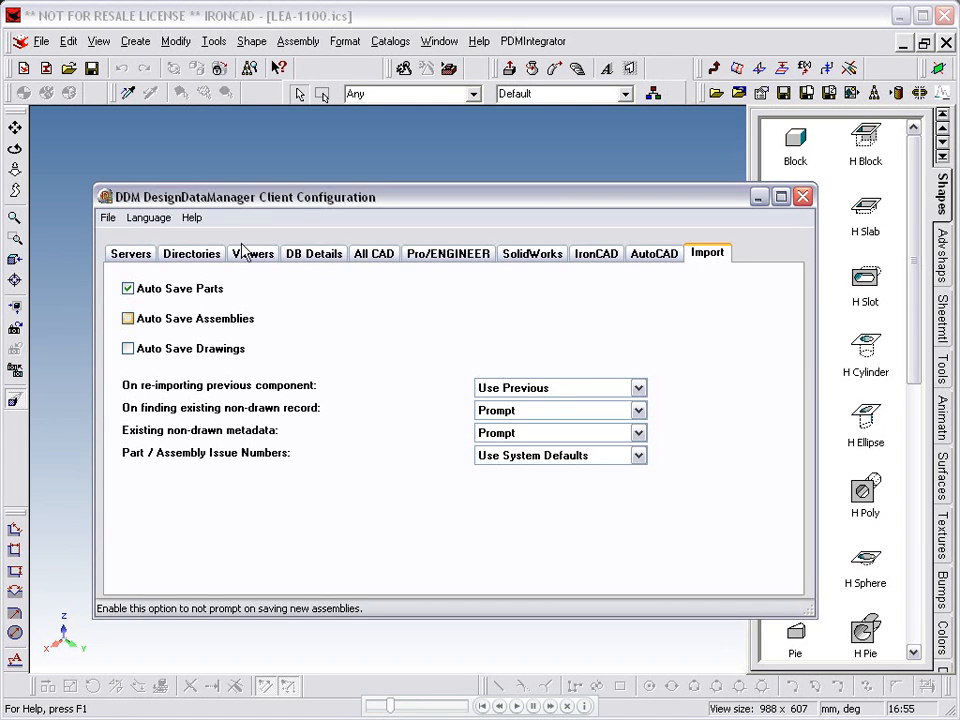
left_click(107, 217)
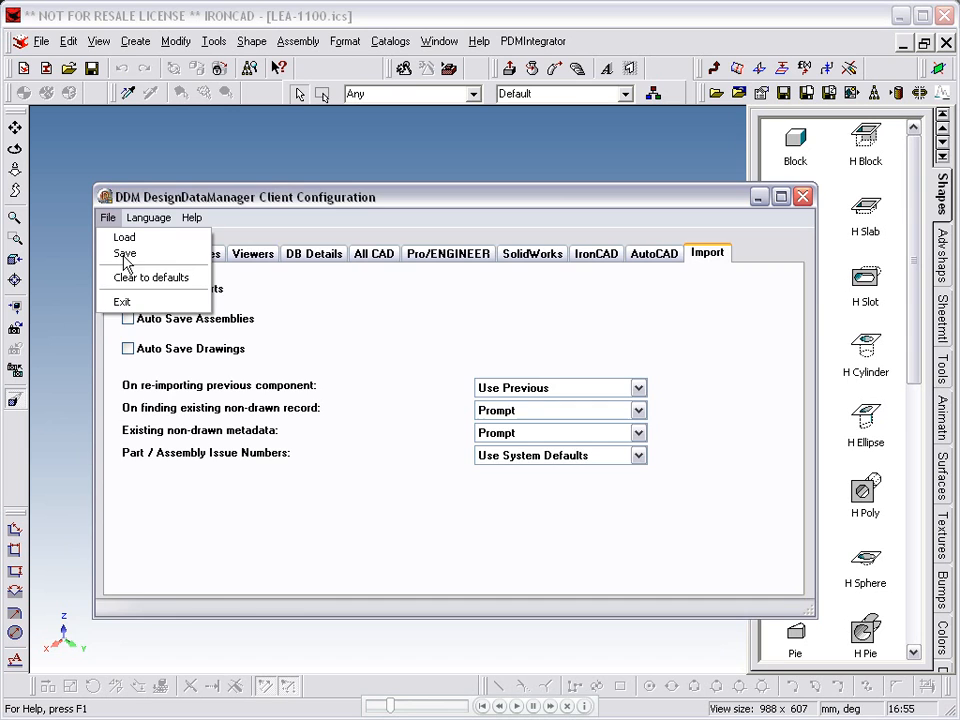
left_click(121, 301)
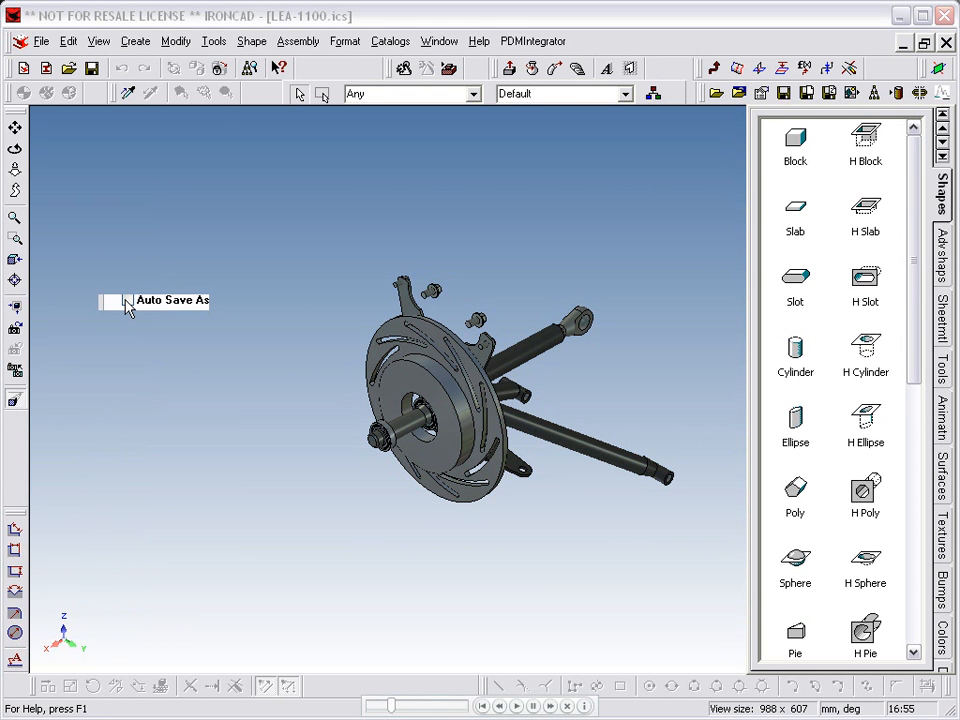
mouse_move(253, 100)
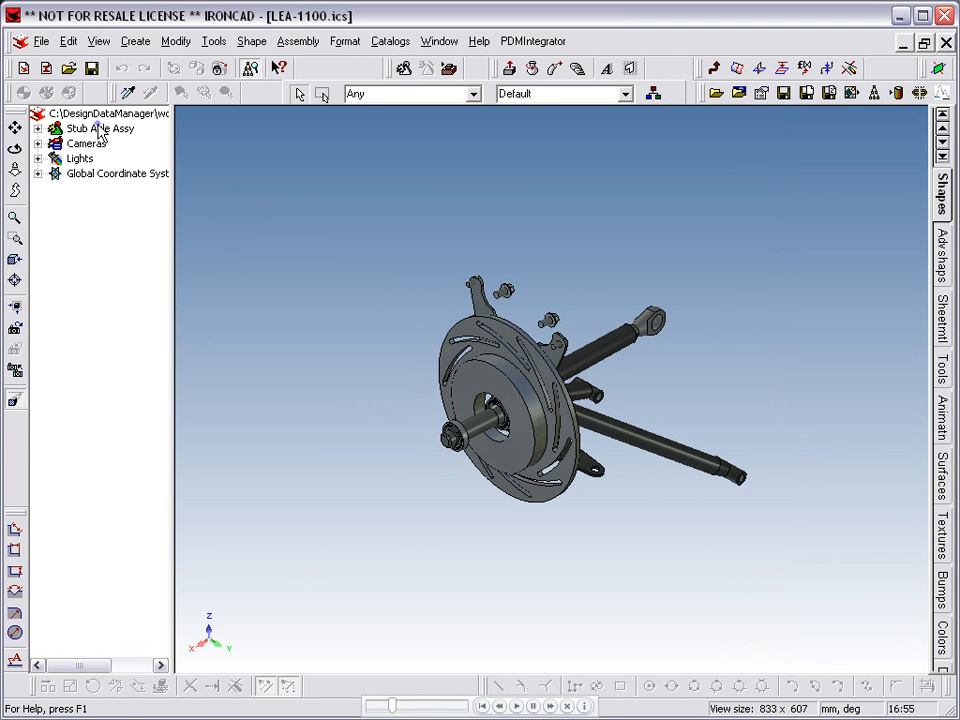
Review the assembly properties of Stub Axle Assy and the King Pin properties
right_click(98, 128)
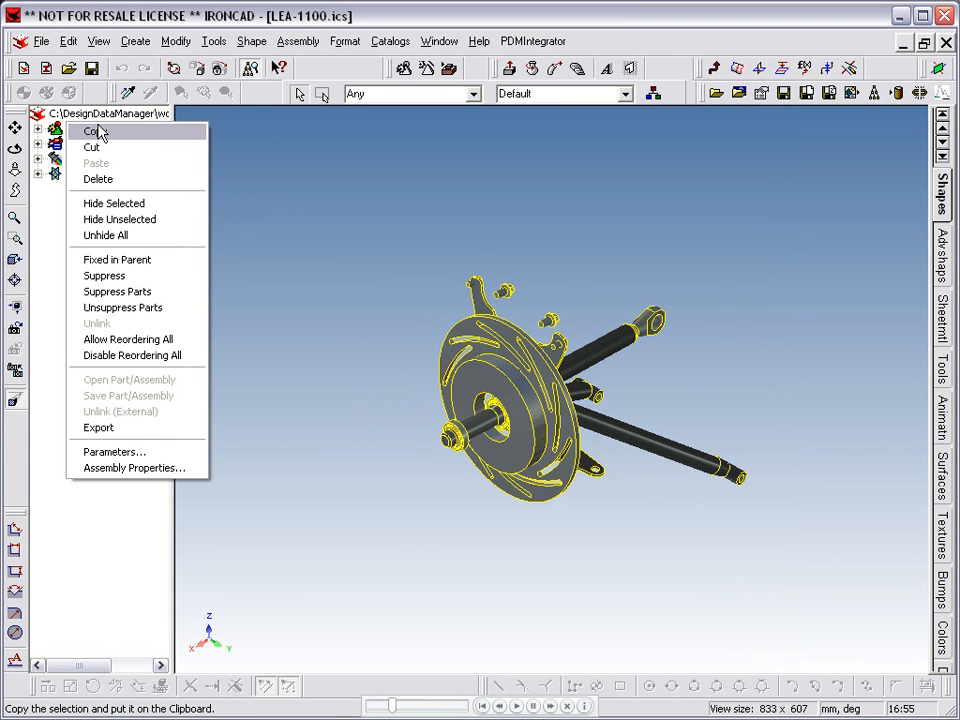
mouse_move(165, 392)
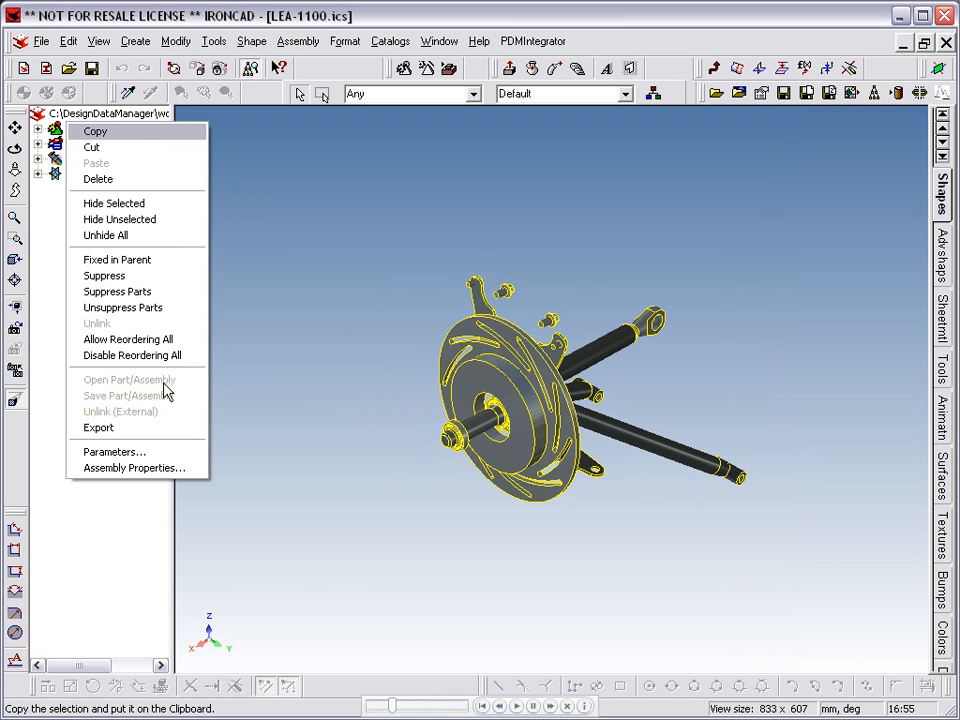
left_click(134, 468)
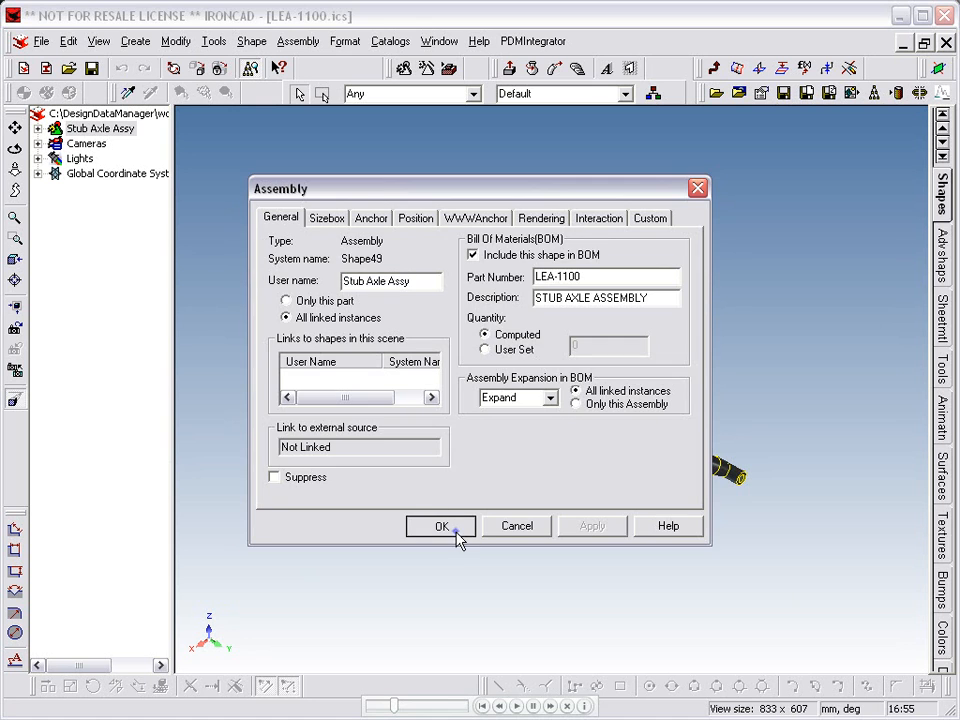
left_click(441, 526)
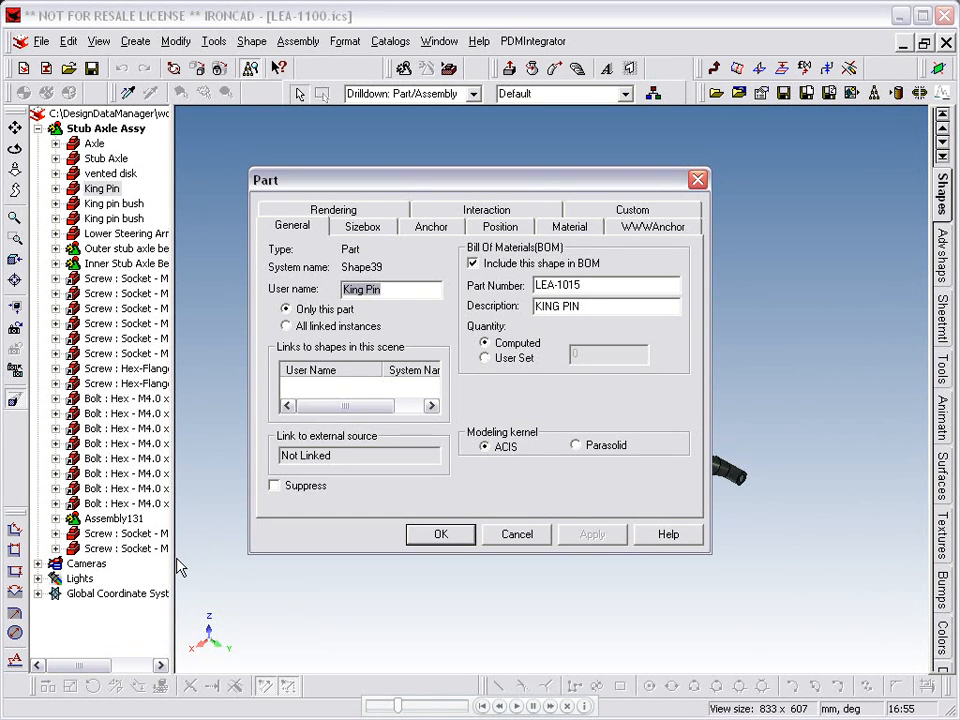
mouse_move(388, 557)
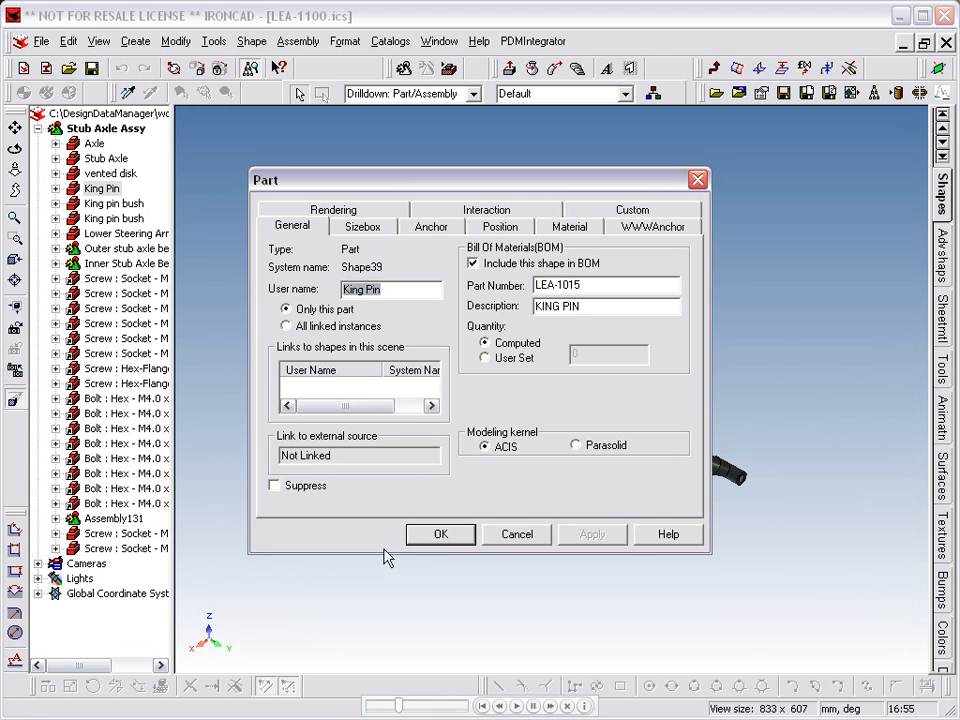
left_click(440, 533)
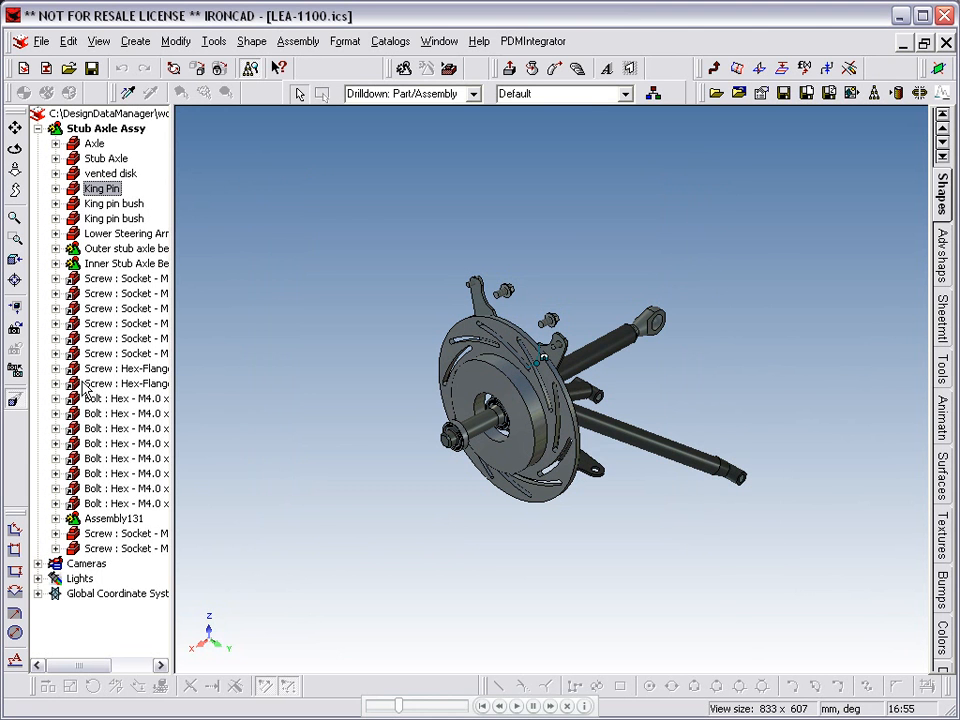
Expand the outer bearing assembly and review a bearing ball's part properties
left_click(57, 248)
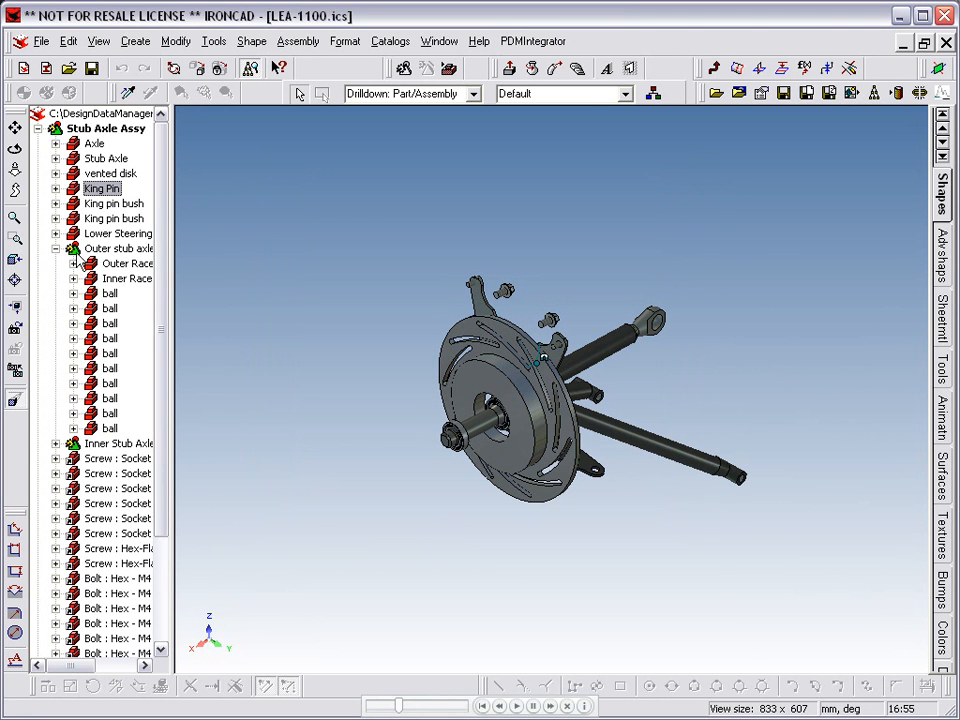
right_click(115, 248)
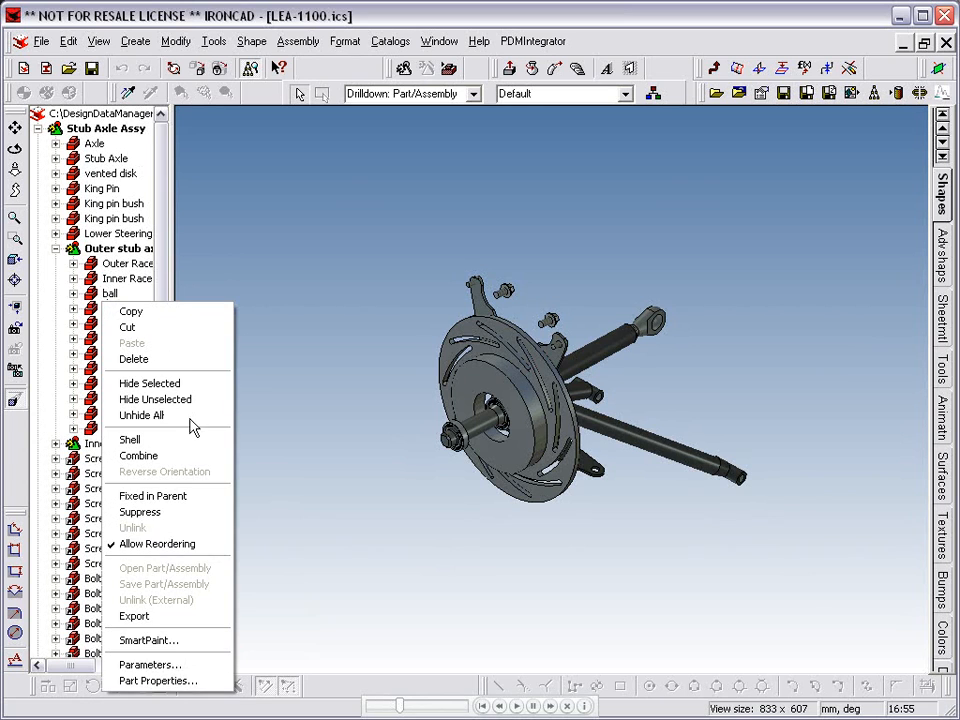
left_click(157, 680)
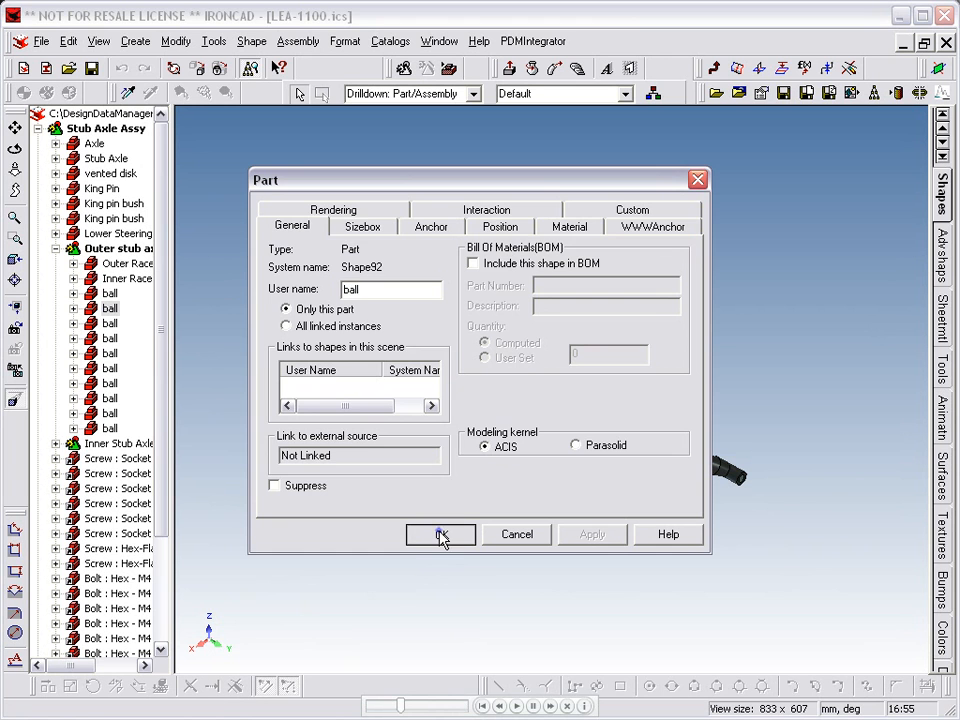
left_click(440, 534)
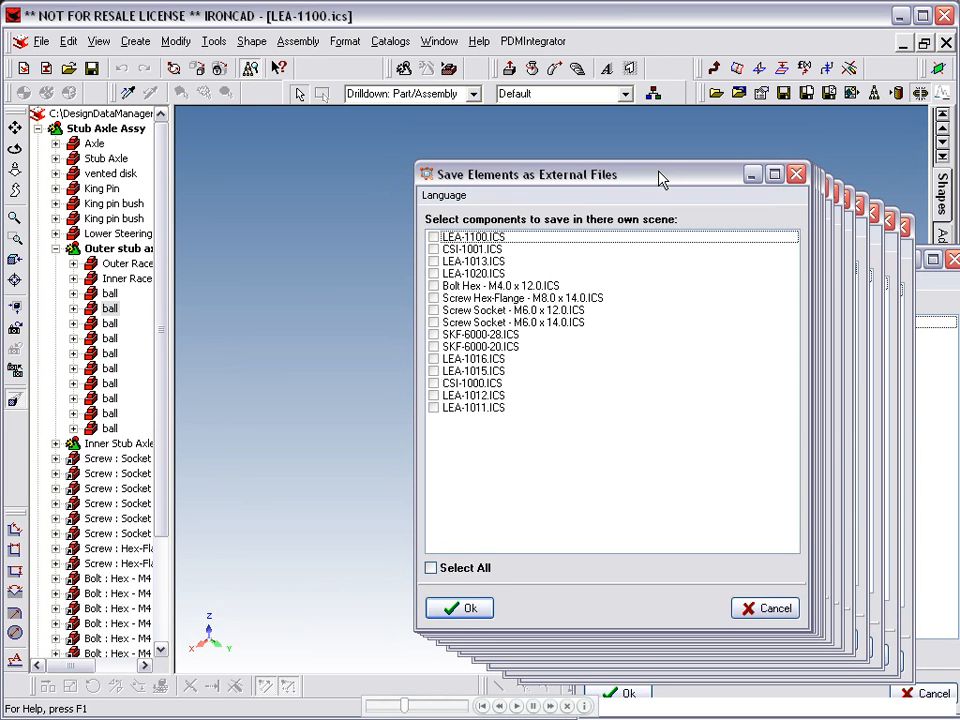
mouse_move(443, 432)
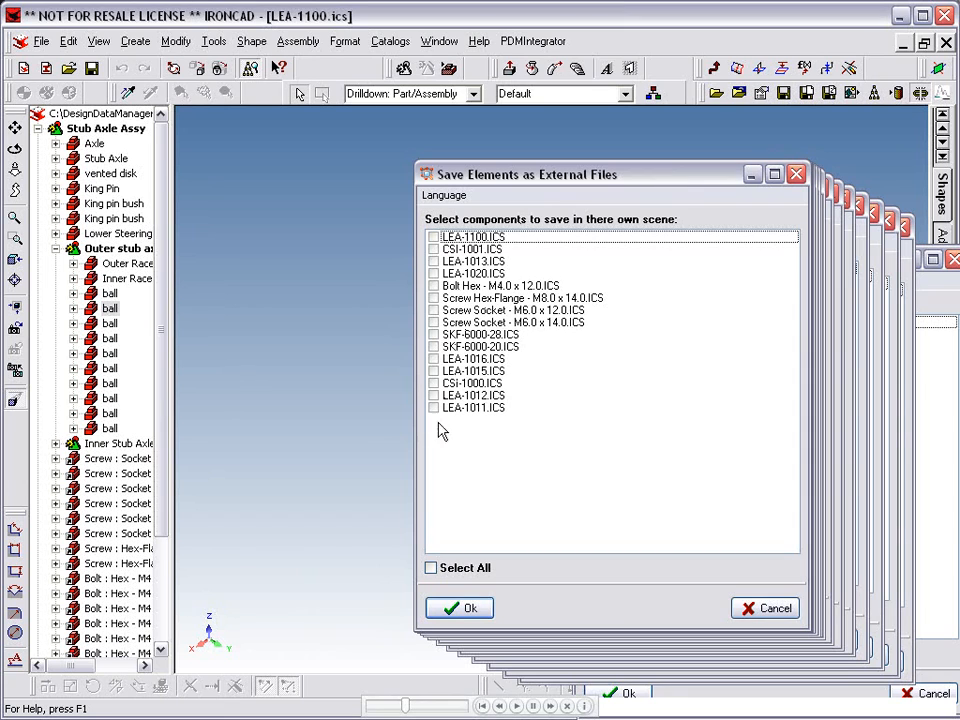
Uncheck LEA-1100.ICS and save the remaining components as external files
left_click(430, 568)
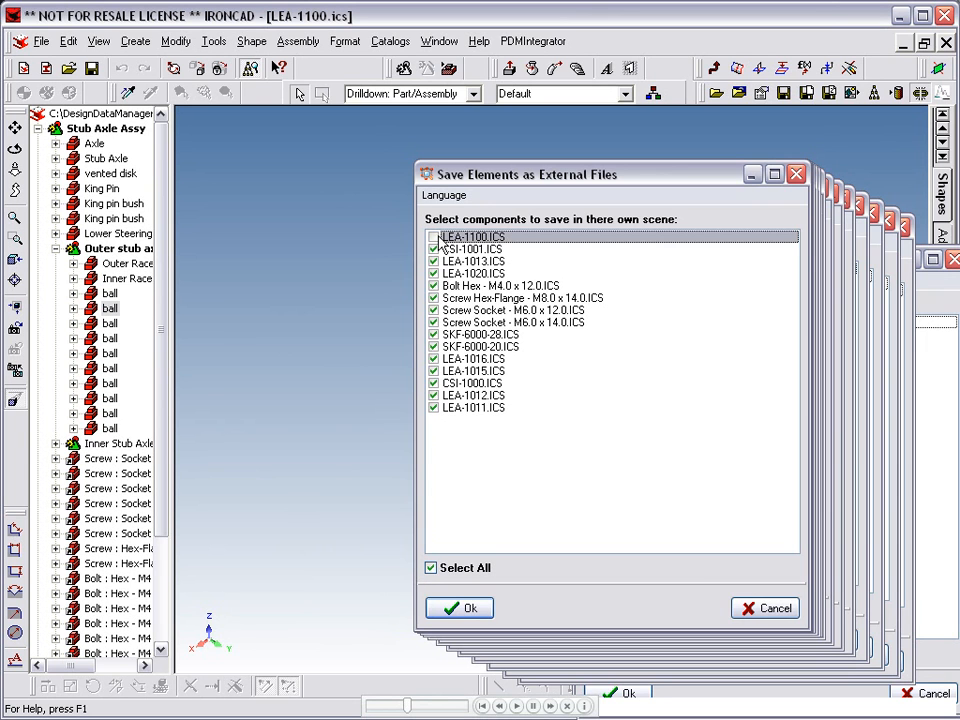
left_click(459, 608)
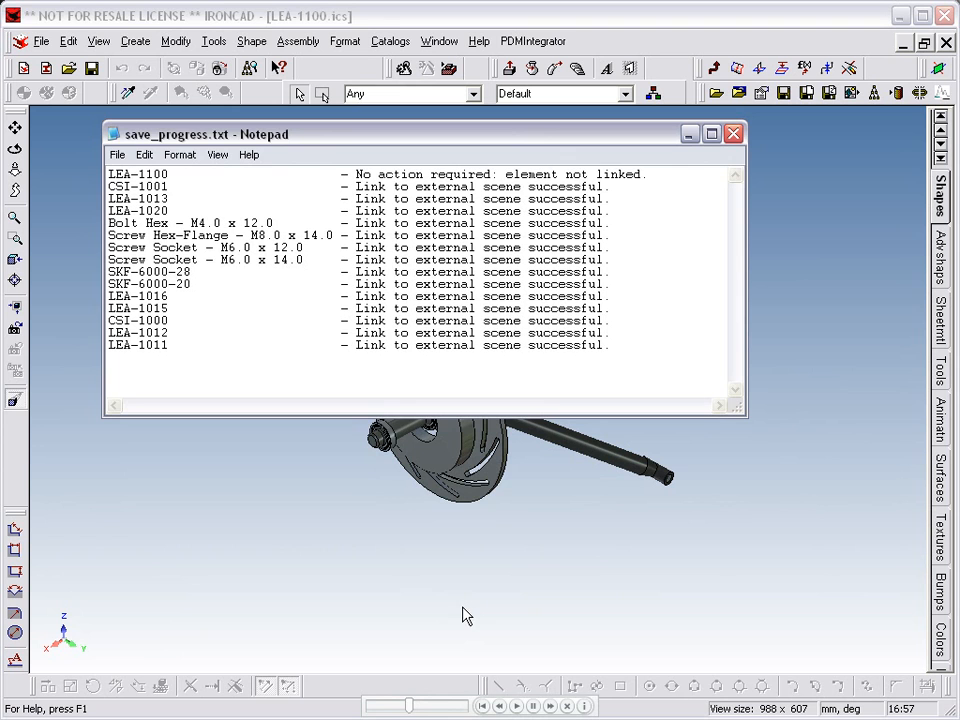
Close the save log and expand Stub Axle Assy, the outer bearing and its first ball
left_click(733, 133)
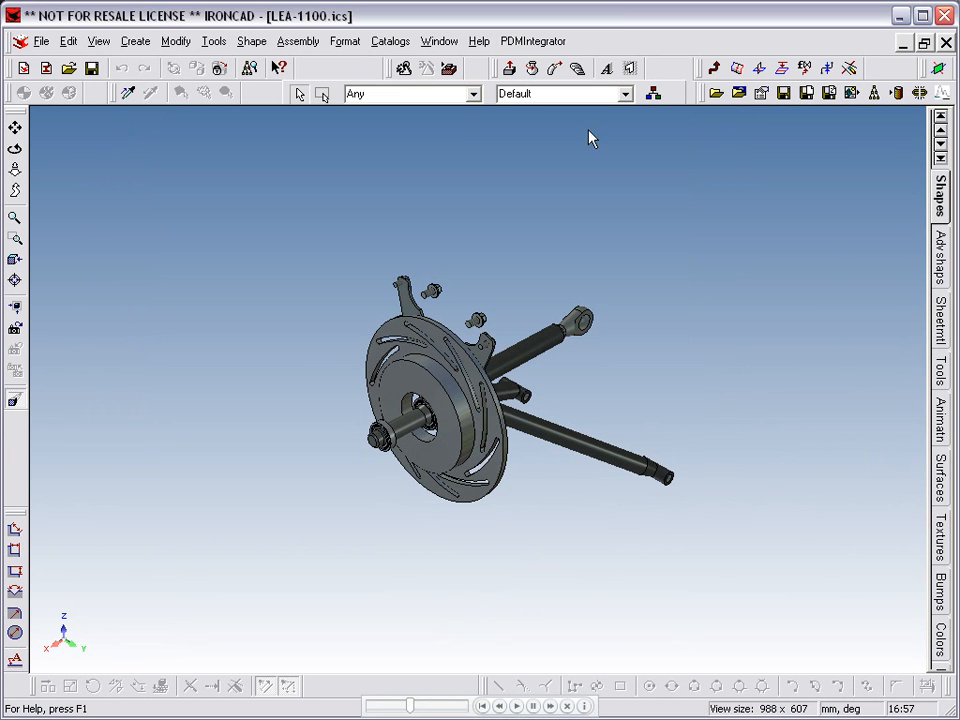
left_click(250, 67)
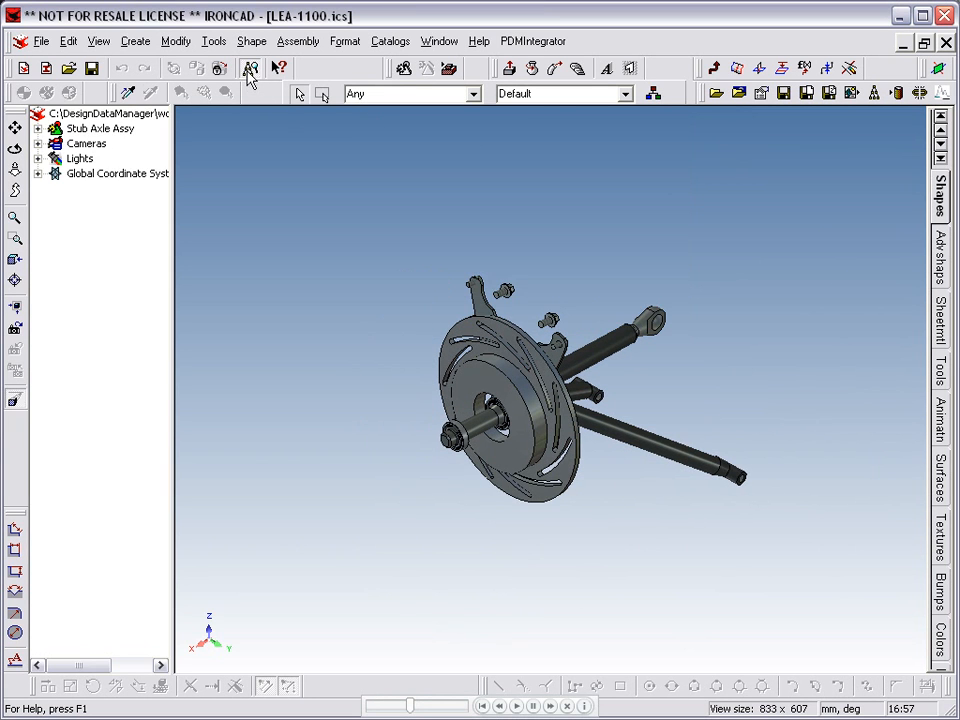
left_click(38, 128)
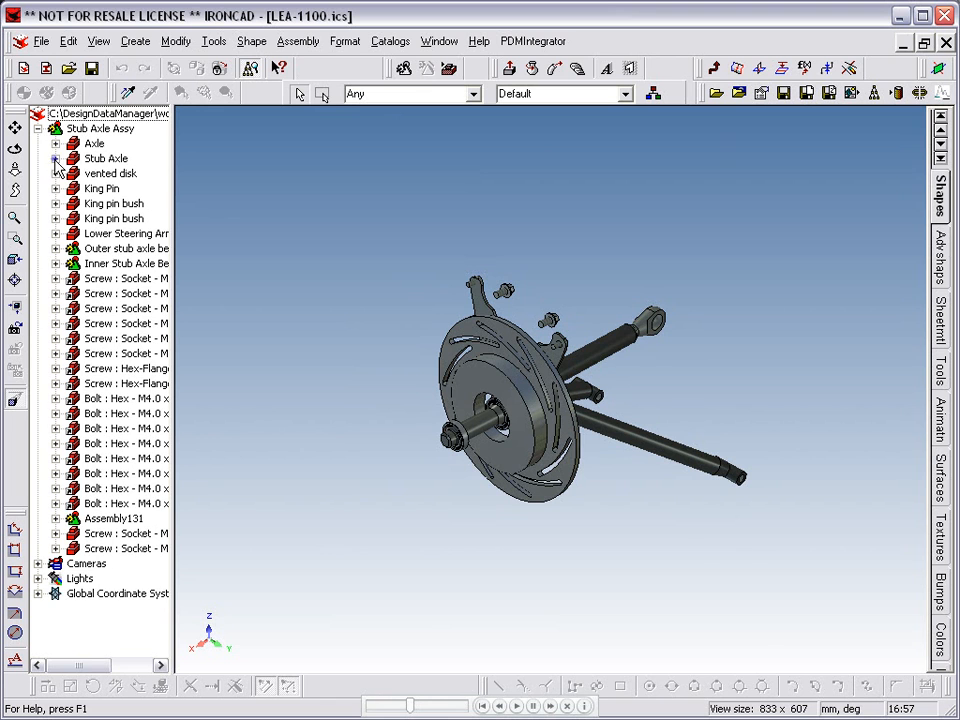
left_click(56, 158)
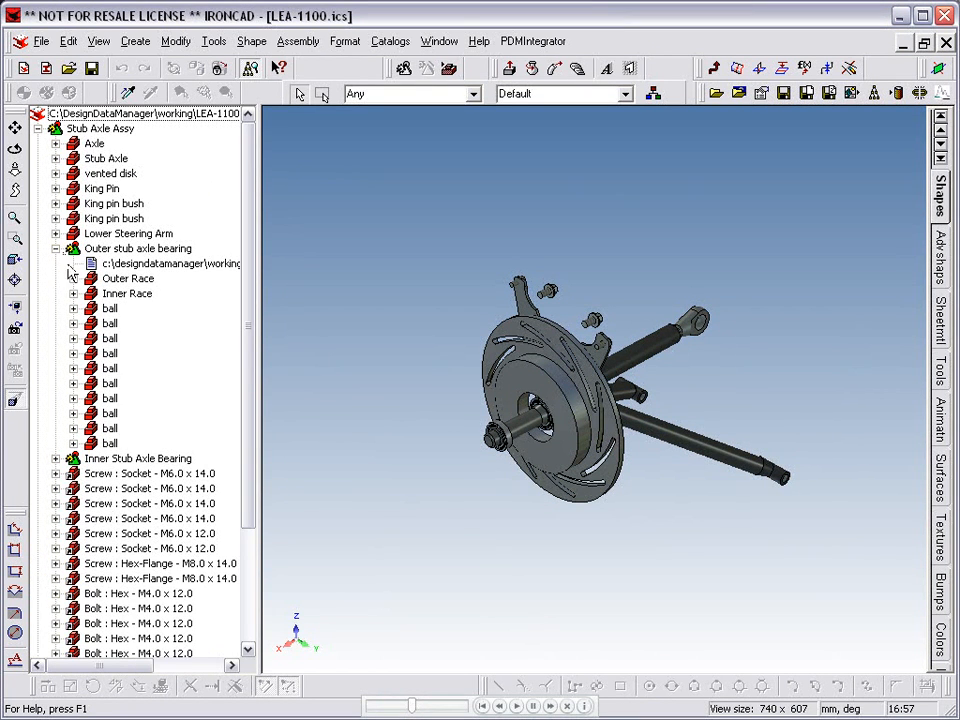
left_click(73, 308)
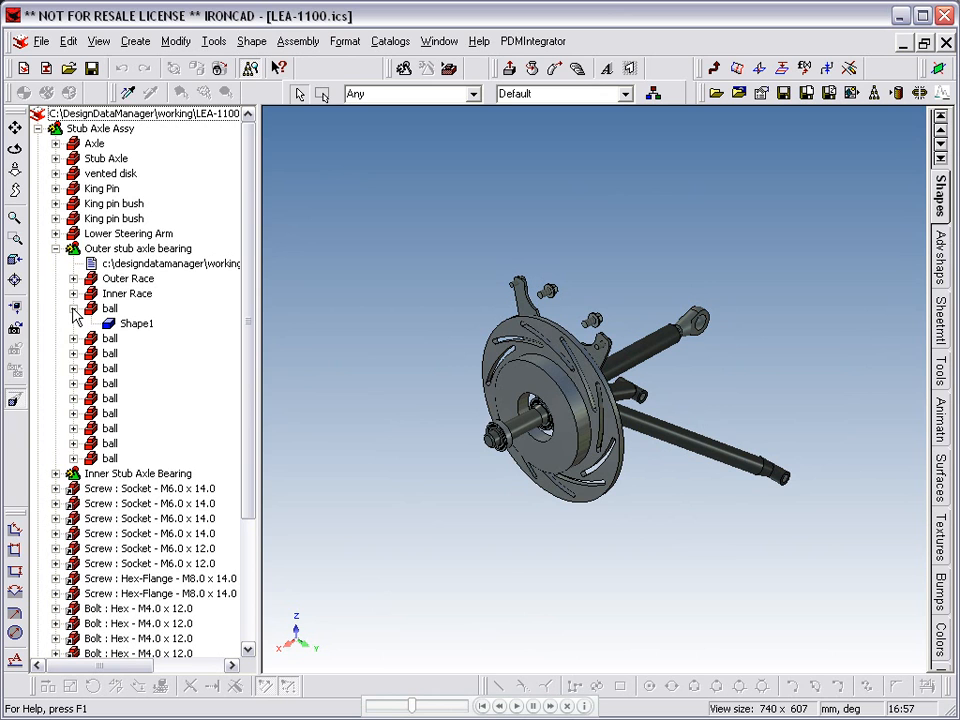
mouse_move(57, 275)
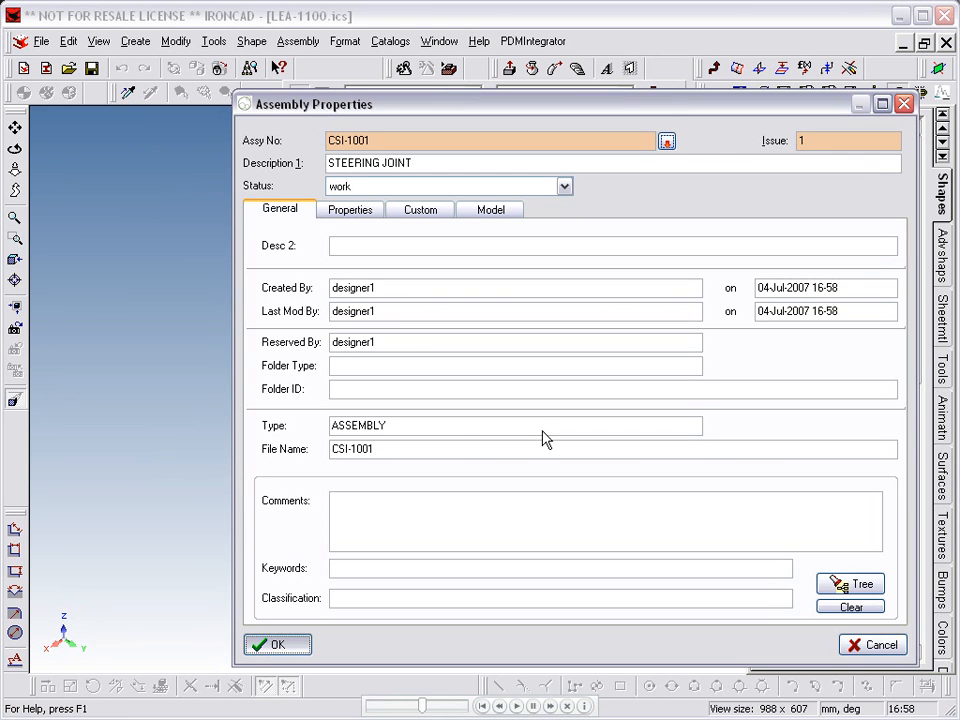
Accept the CSI-1001 steering joint's assembly properties during Save to DB
left_click(277, 644)
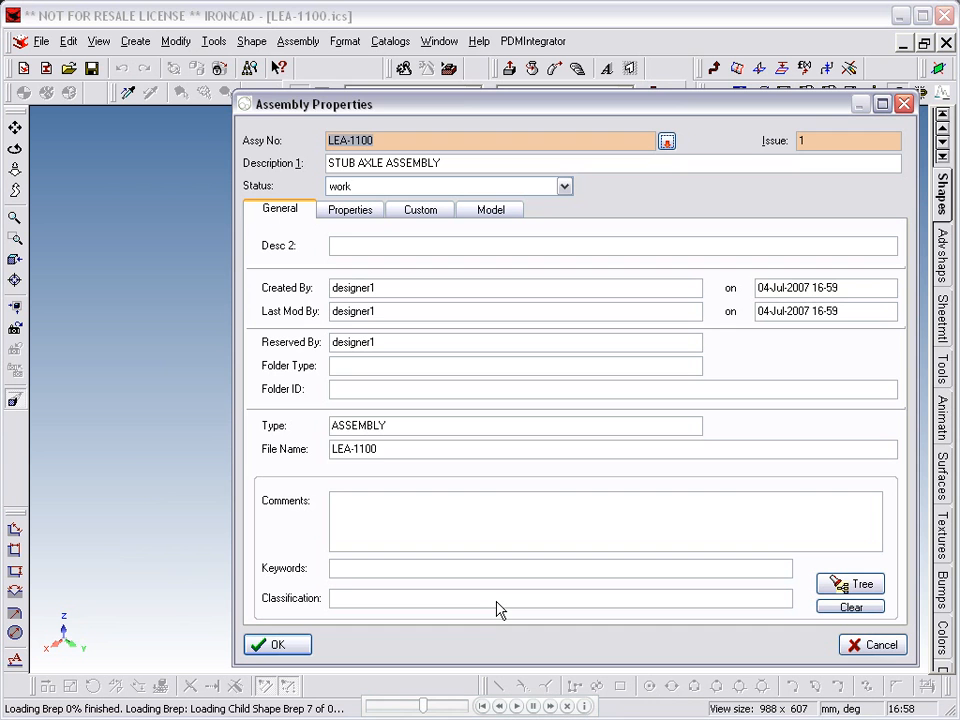
Accept the remaining properties dialogs, including LEA-1100's, and close the save log
left_click(277, 644)
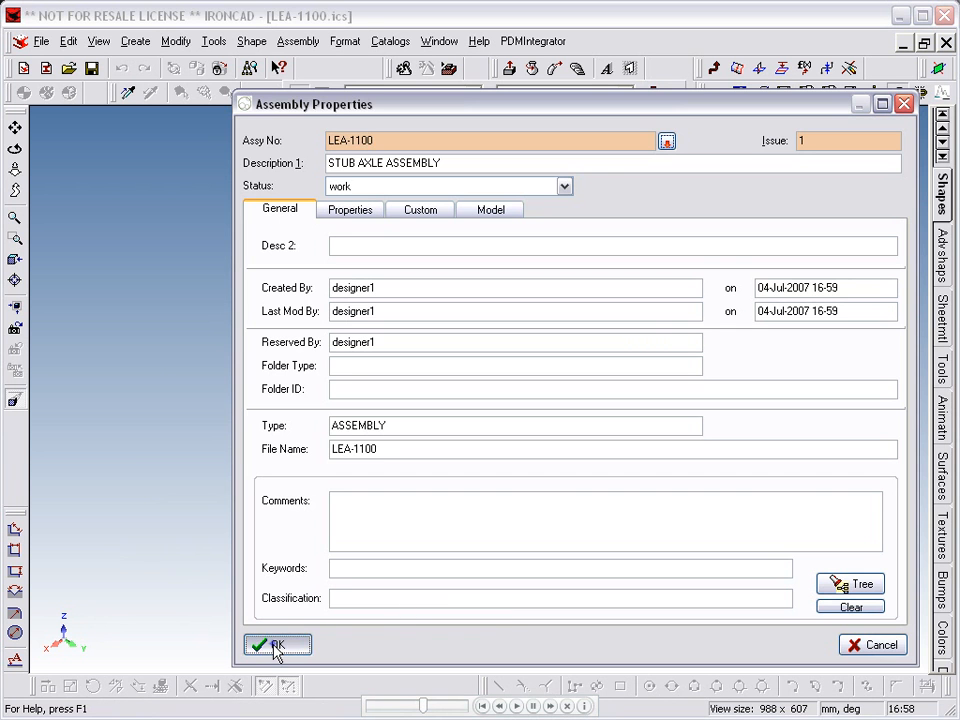
left_click(277, 644)
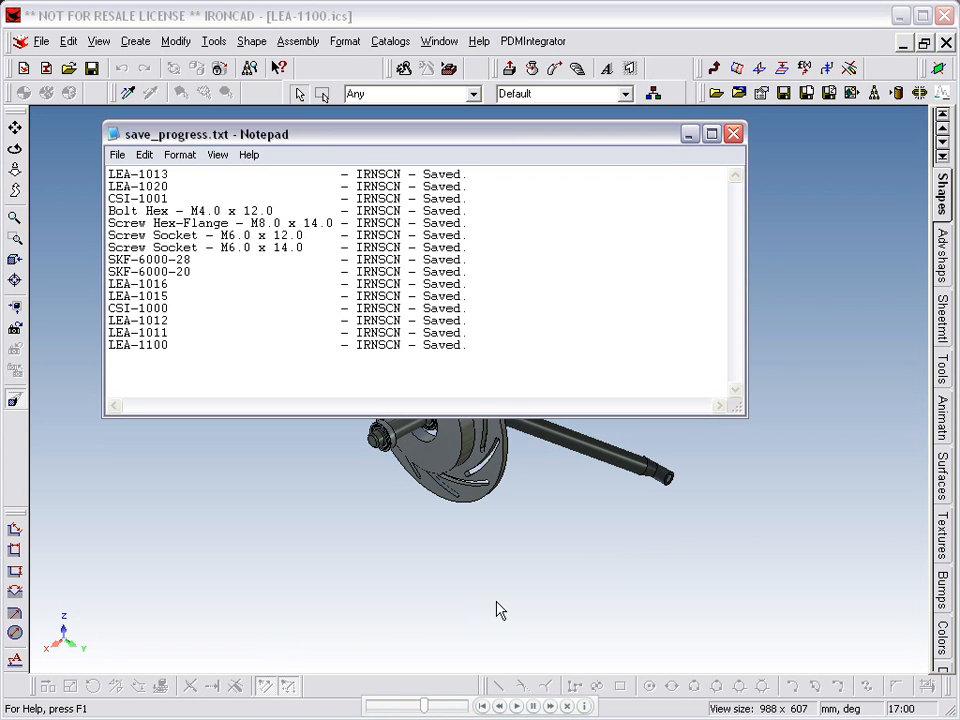
mouse_move(715, 384)
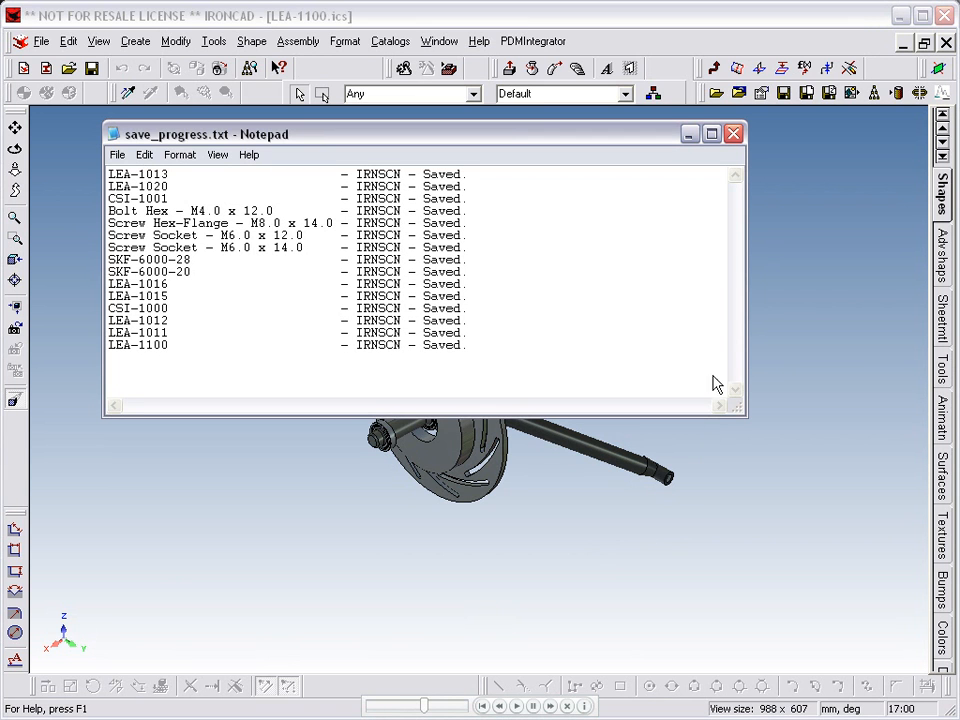
left_click(733, 133)
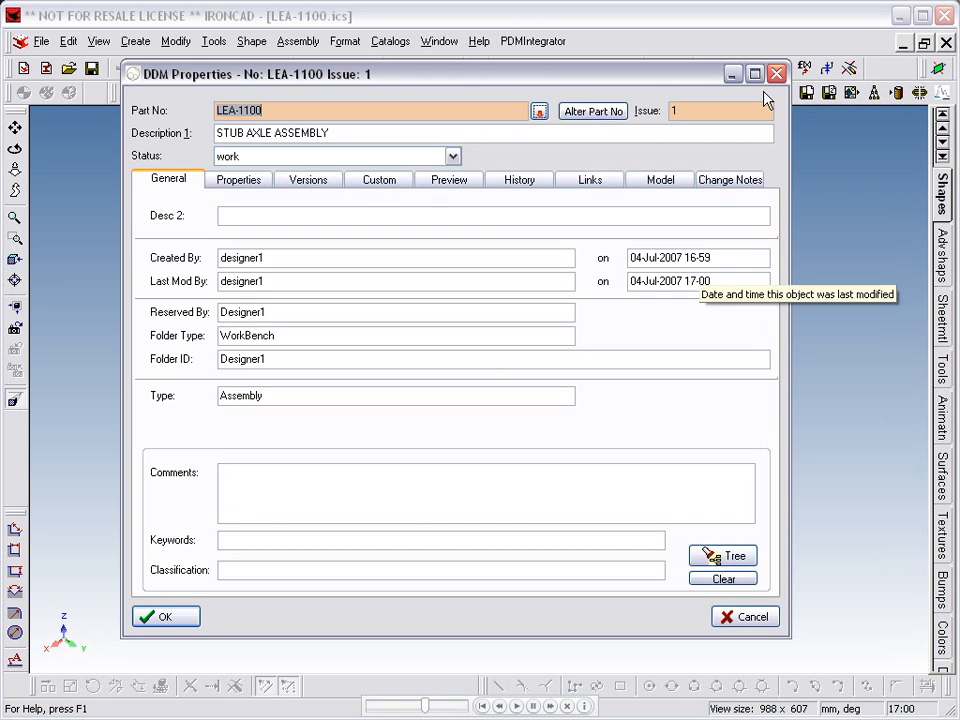
Inspect the Links tab in DDM Properties with CSI-1001's sub-parts expanded
left_click(589, 179)
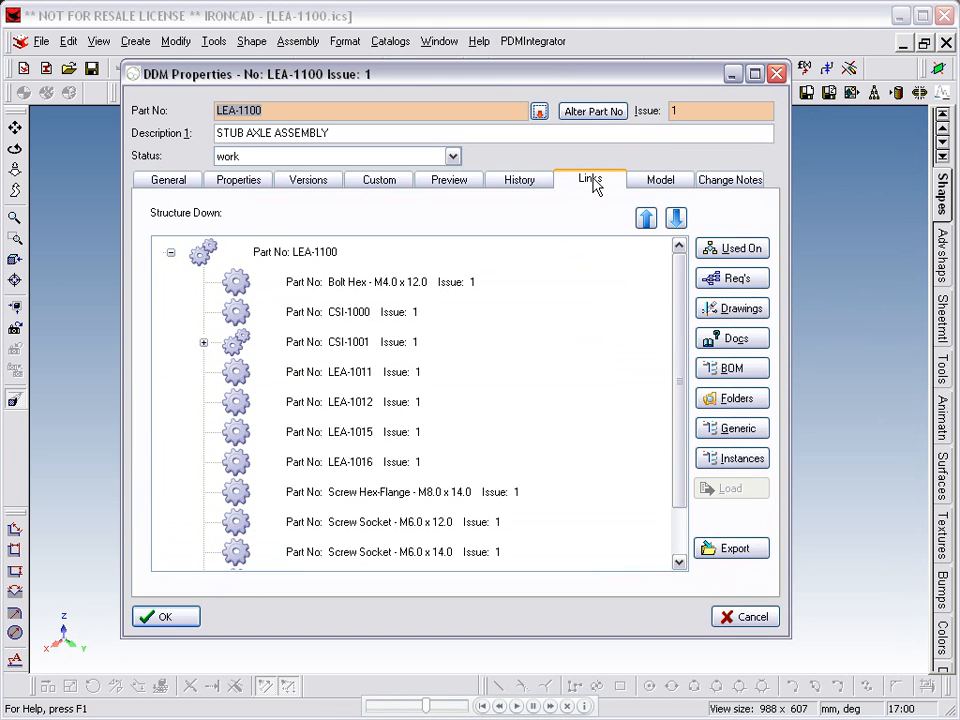
left_click(203, 342)
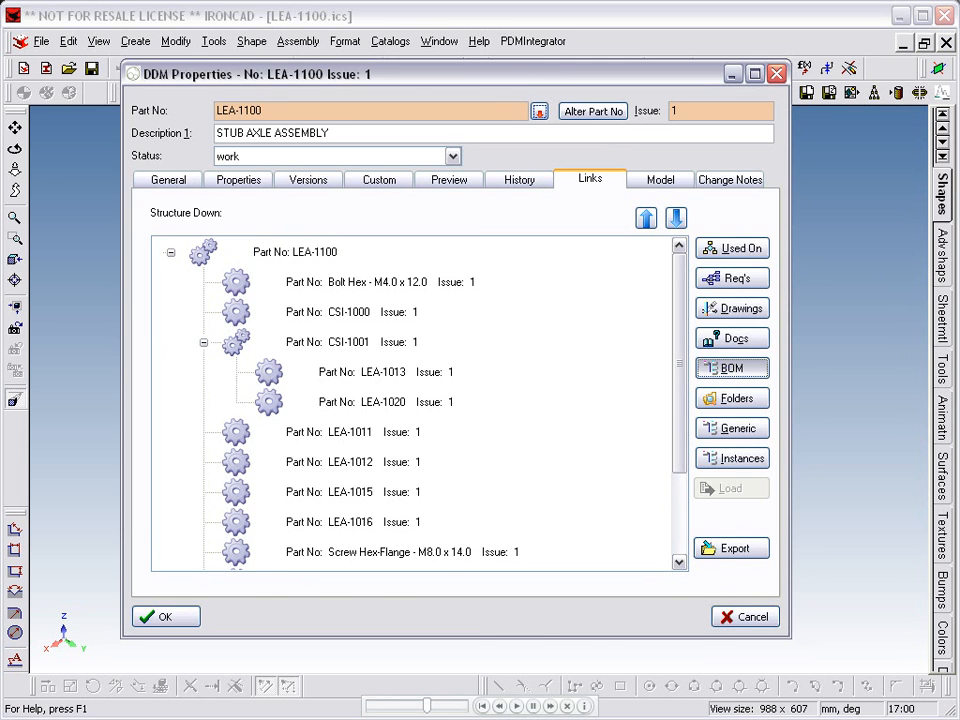
left_click(731, 368)
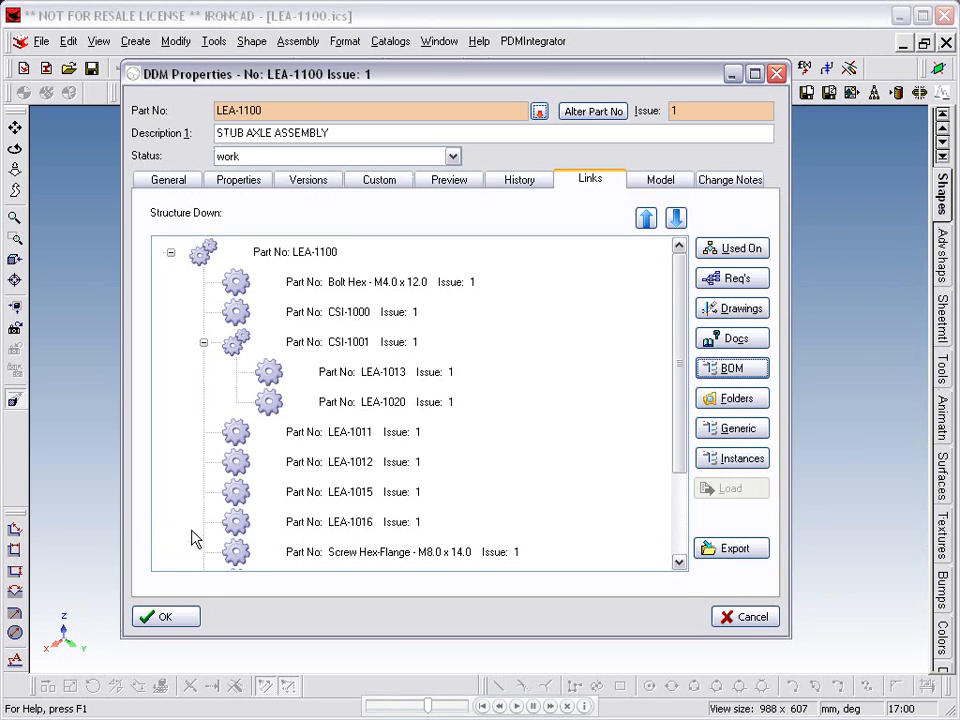
left_click(164, 616)
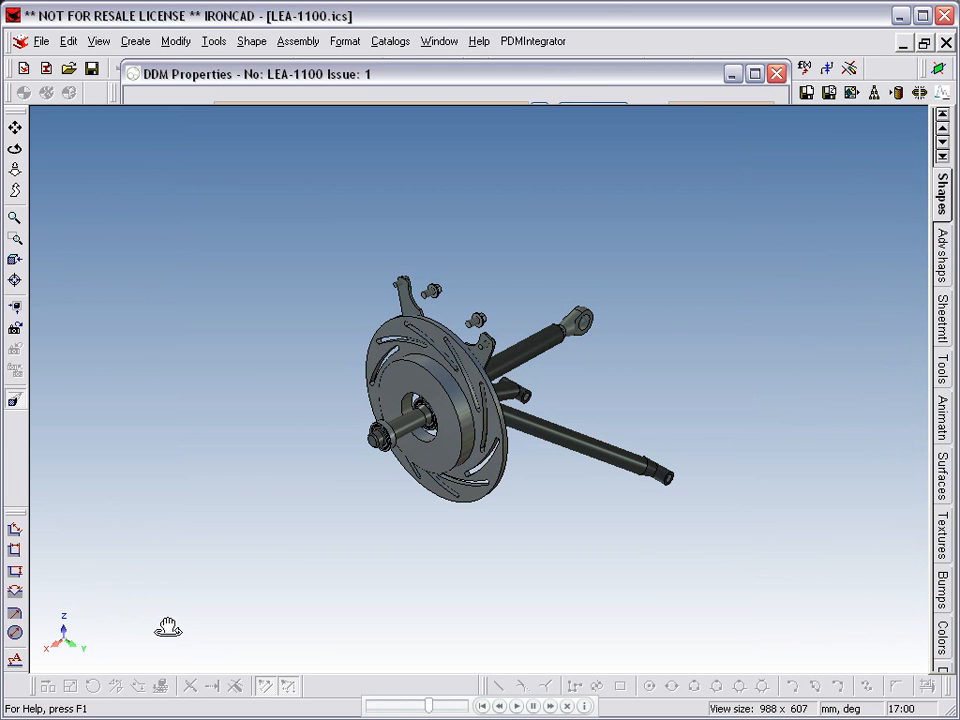
mouse_move(433, 530)
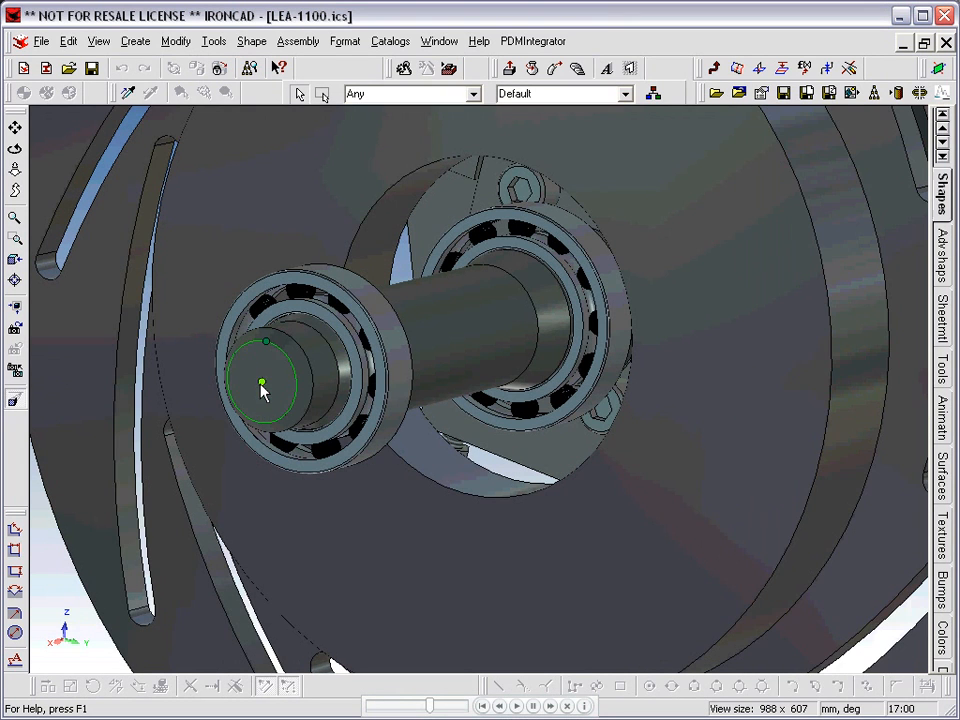
Select the stub axle shaft's end face and edit its TriBall move value
left_click(262, 385)
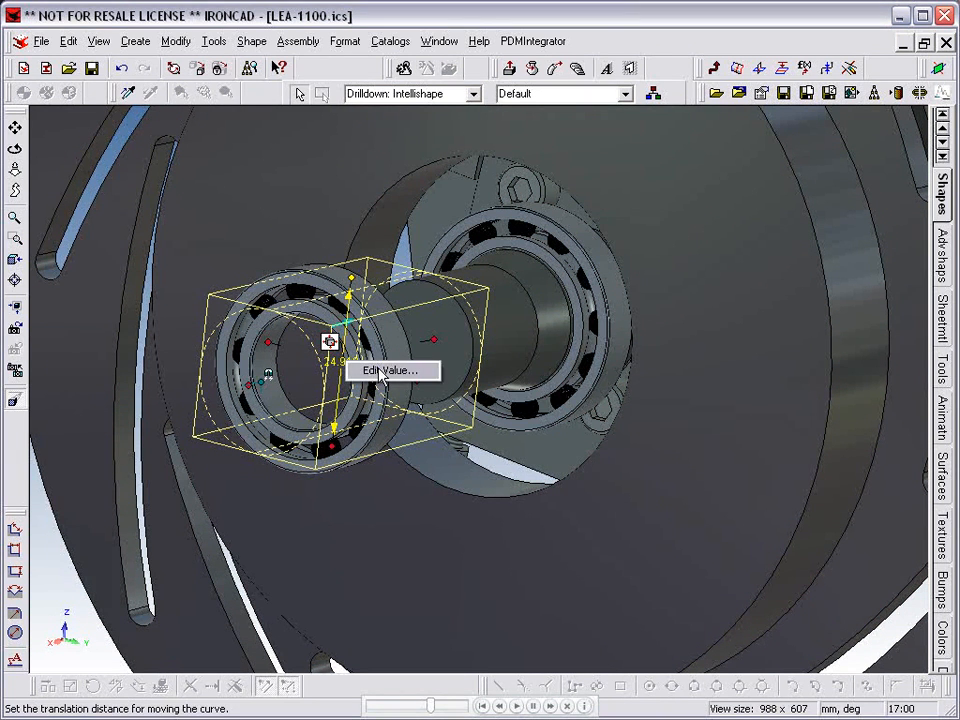
left_click(390, 370)
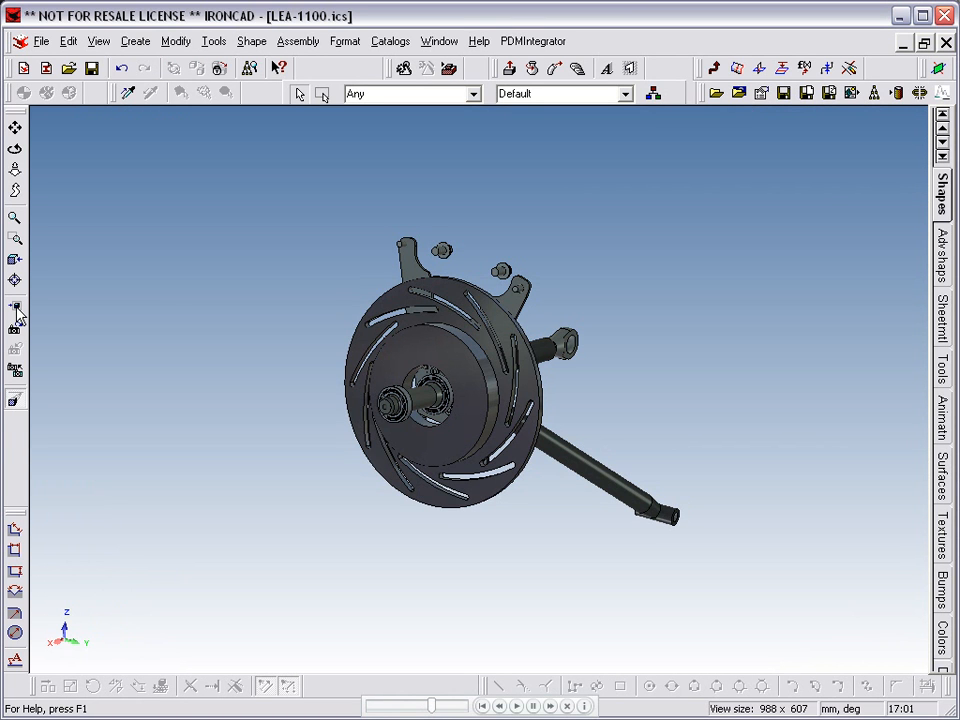
Save the assembly in the database as a new number, copying only LEA-1012.ics
left_click(806, 93)
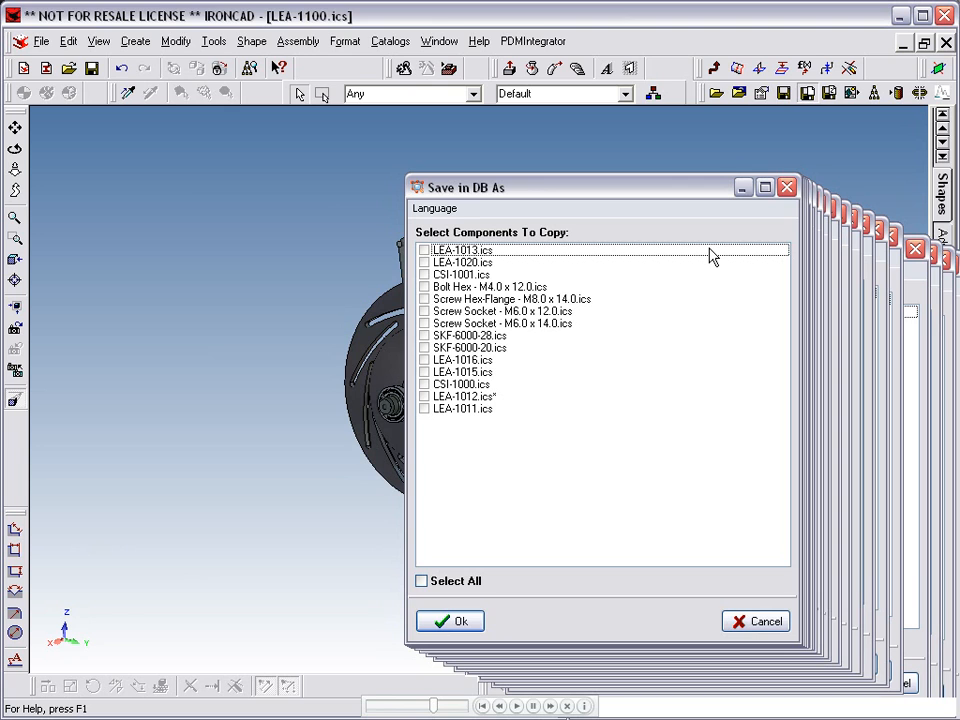
left_click(463, 396)
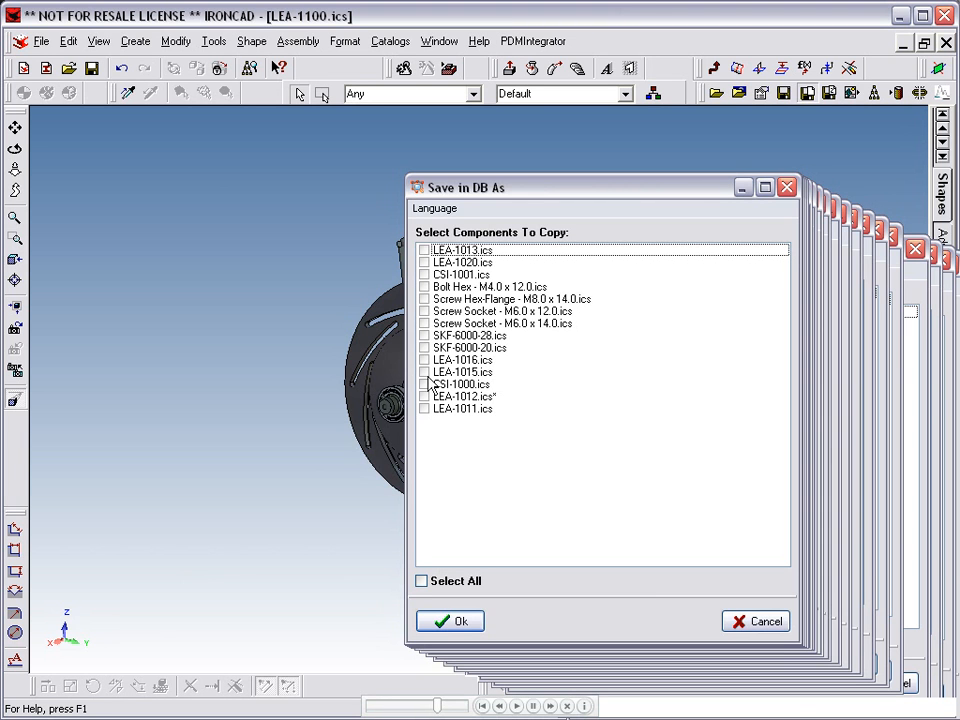
left_click(425, 396)
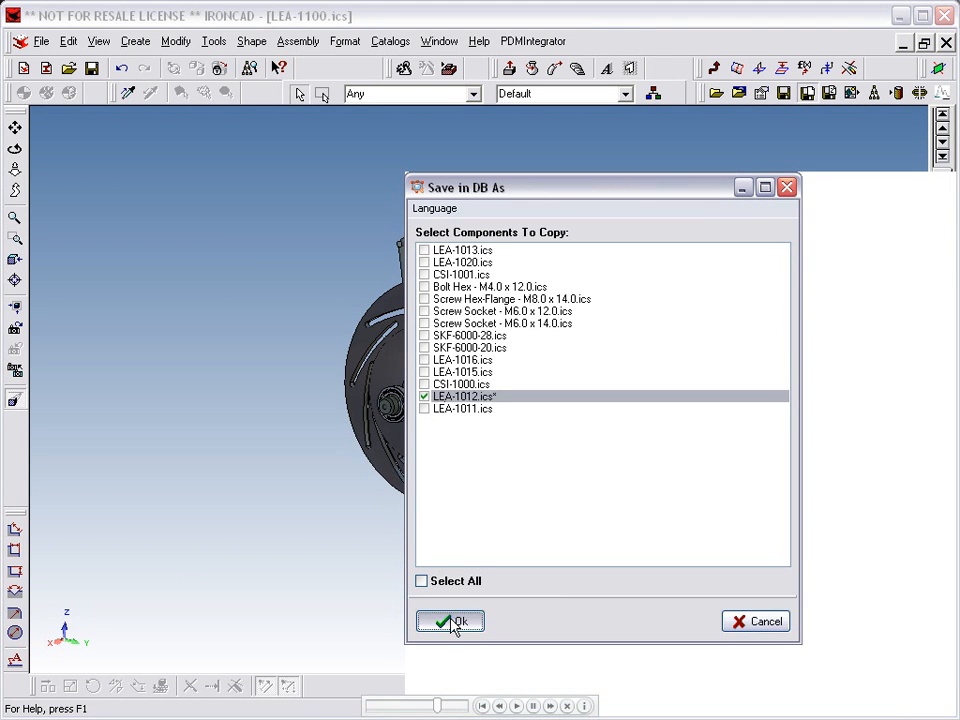
left_click(451, 621)
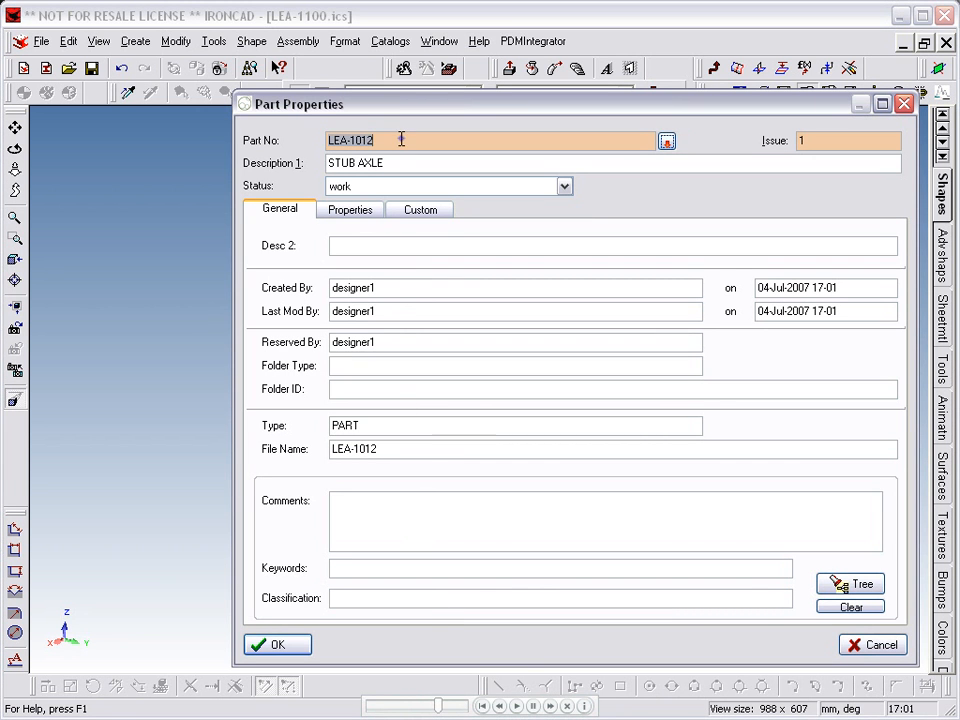
Renumber the copied part as LEA-1012A and the assembly as LEA-1100A
type("AXLE ASSEMBLY")
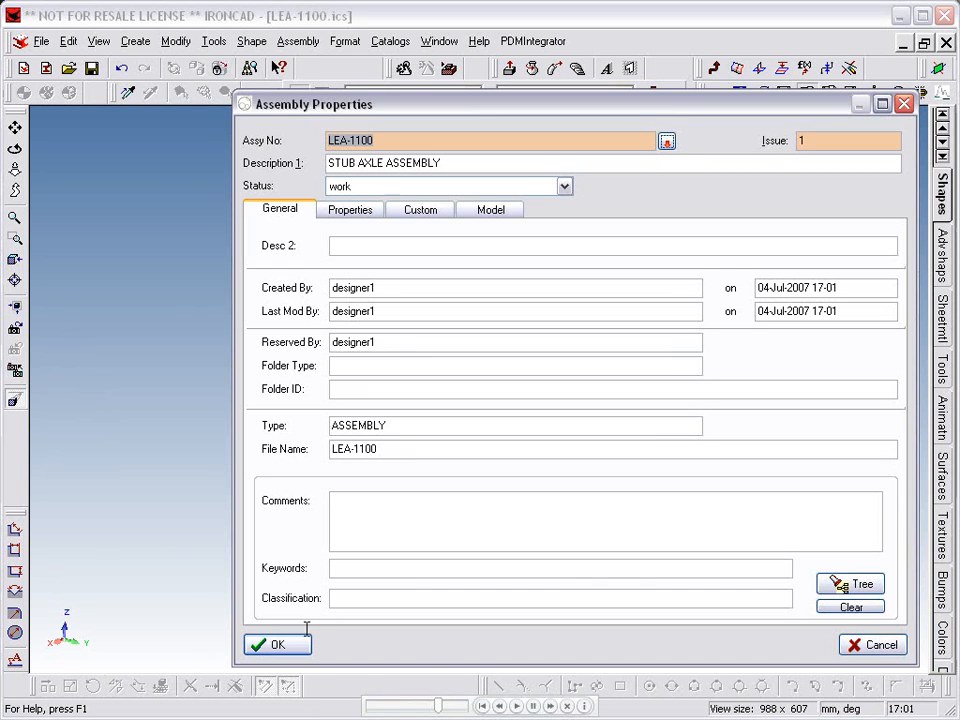
type("A")
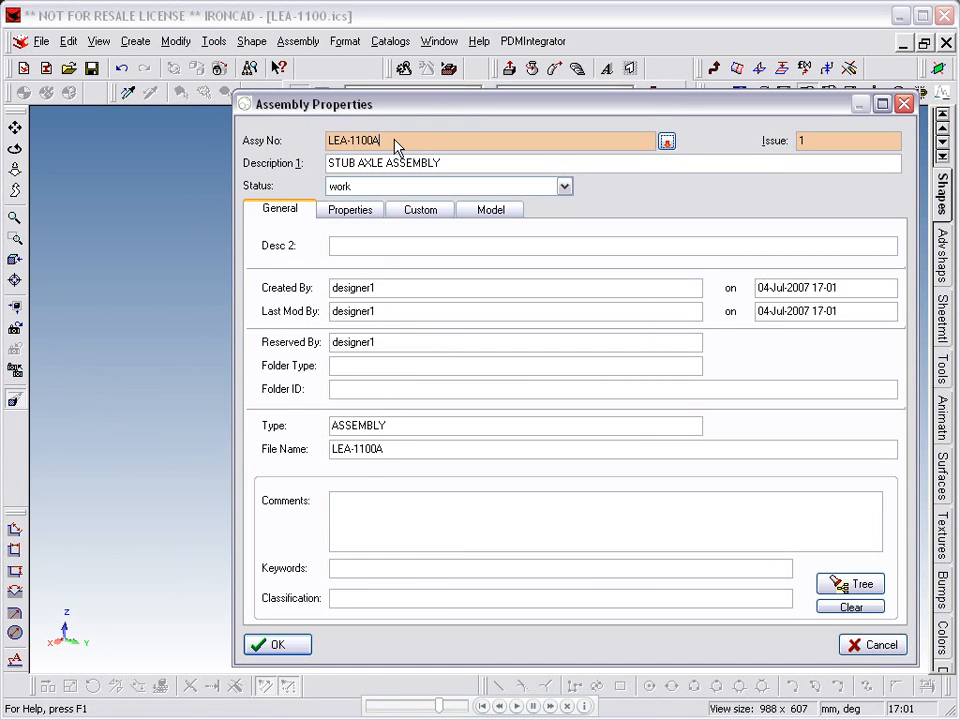
mouse_move(277, 644)
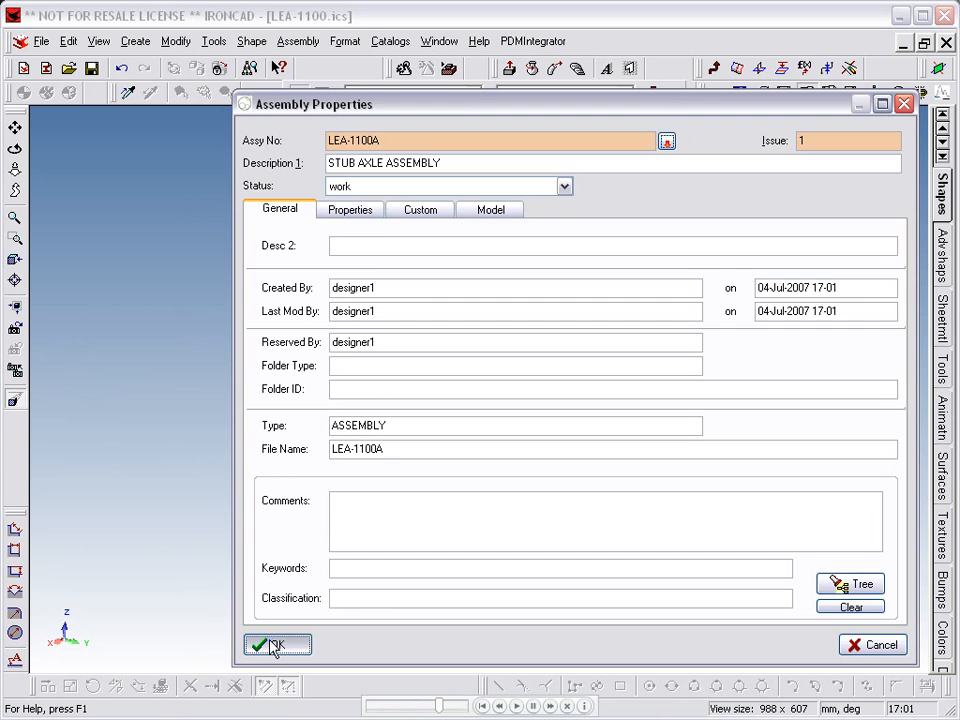
left_click(277, 644)
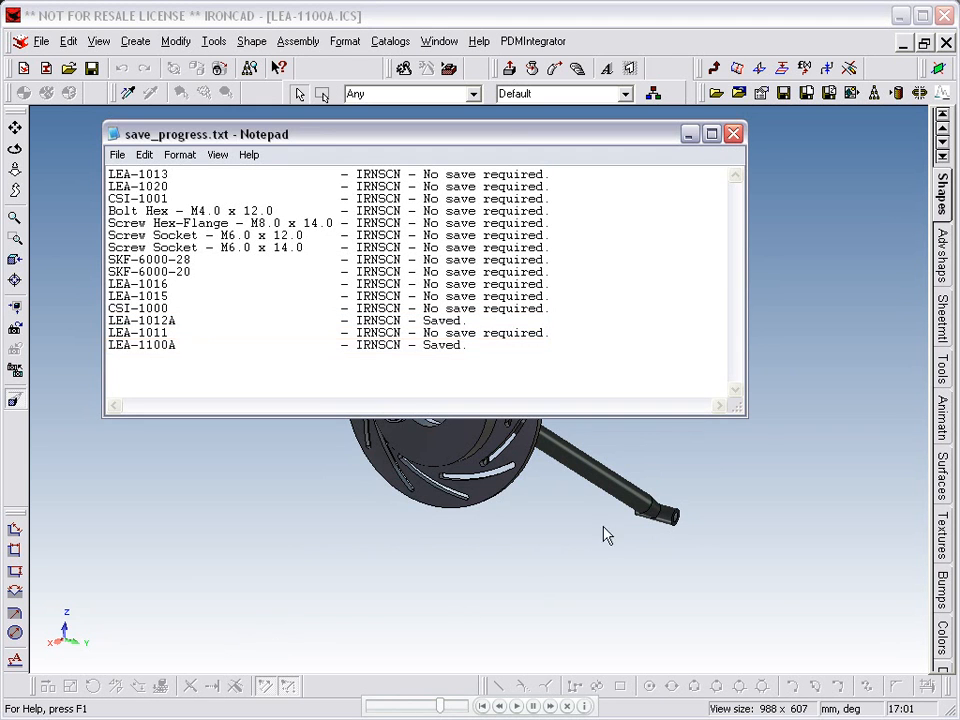
Close the save_progress.txt log and show the Stub Axle Assy tree in the Scene Browser
left_click(733, 133)
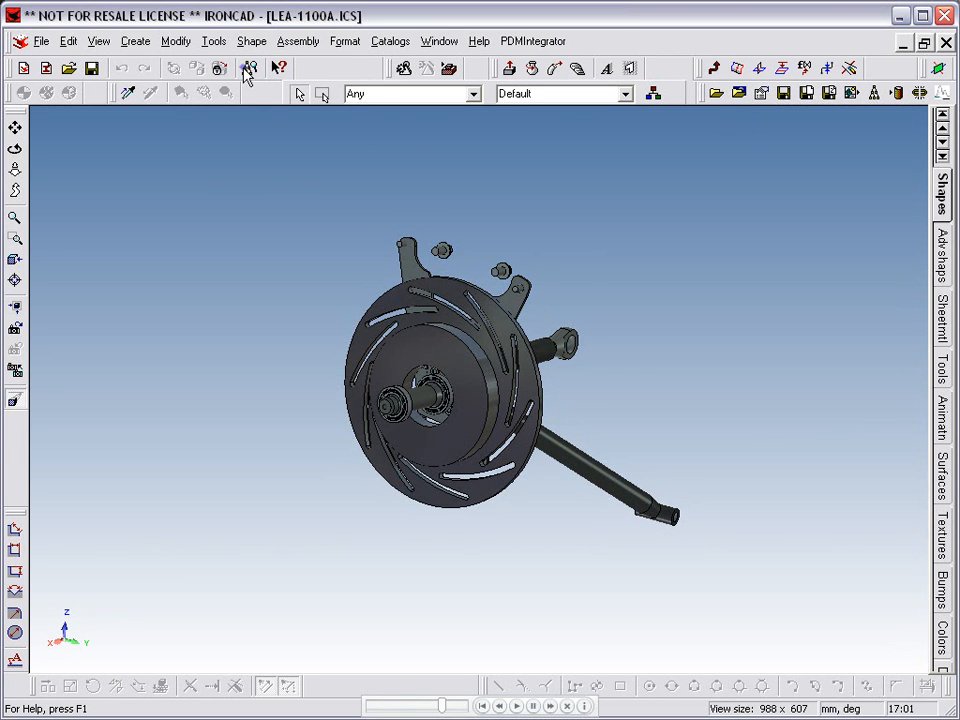
left_click(250, 68)
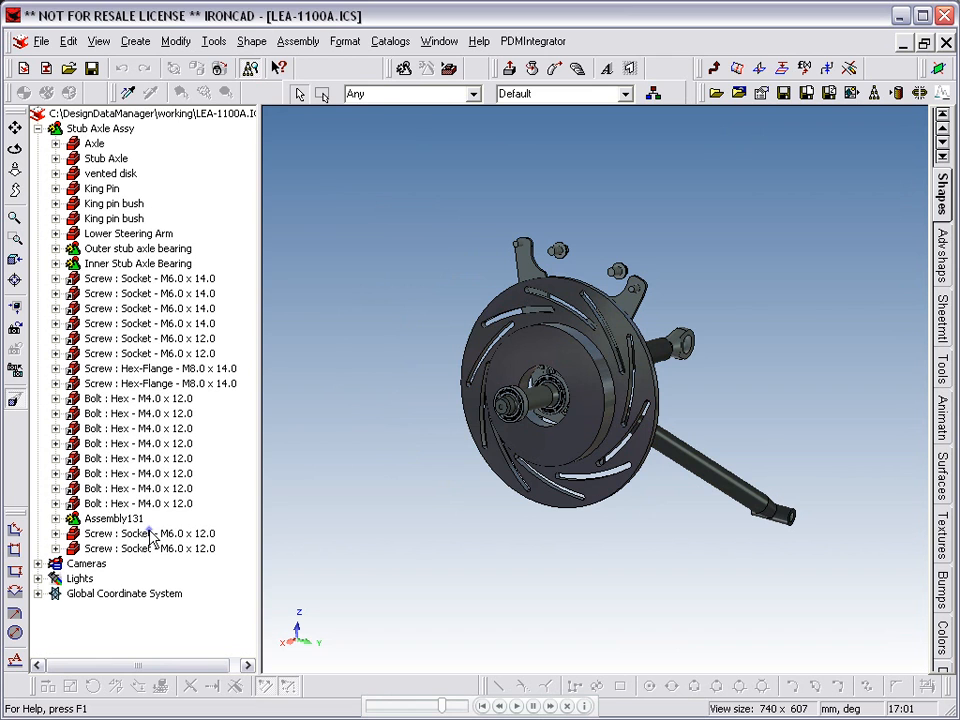
Select the Screw : Socket M6.0 x 12.0 entry in the scene browser
left_click(150, 533)
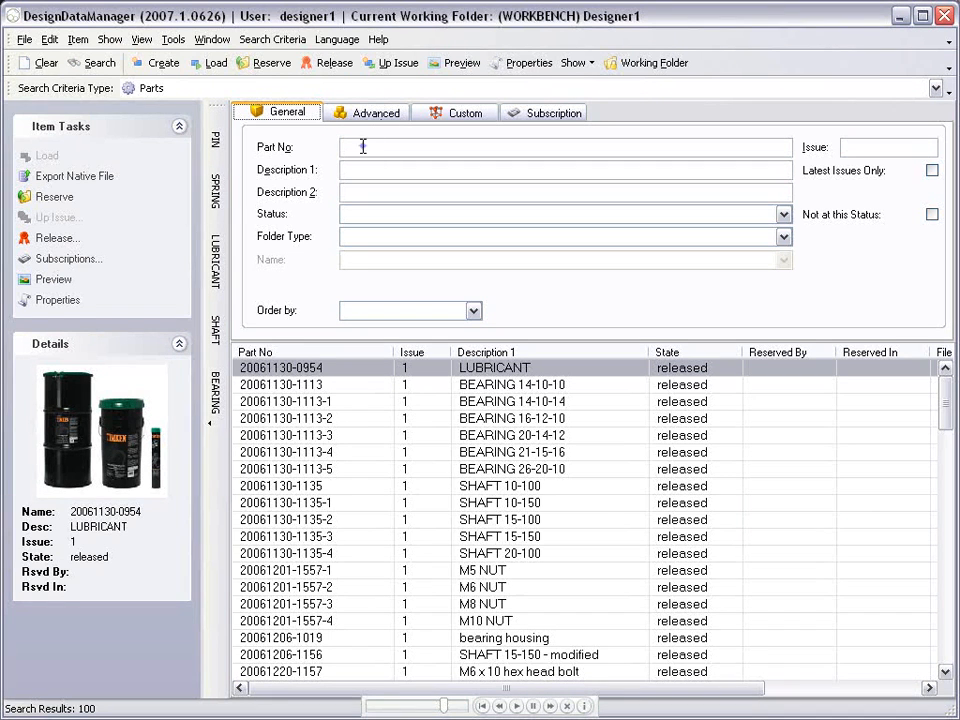
Search Part No '*m6' and load Screw Socket - M6.0 x 14.0 into IronCAD
type("*m6*")
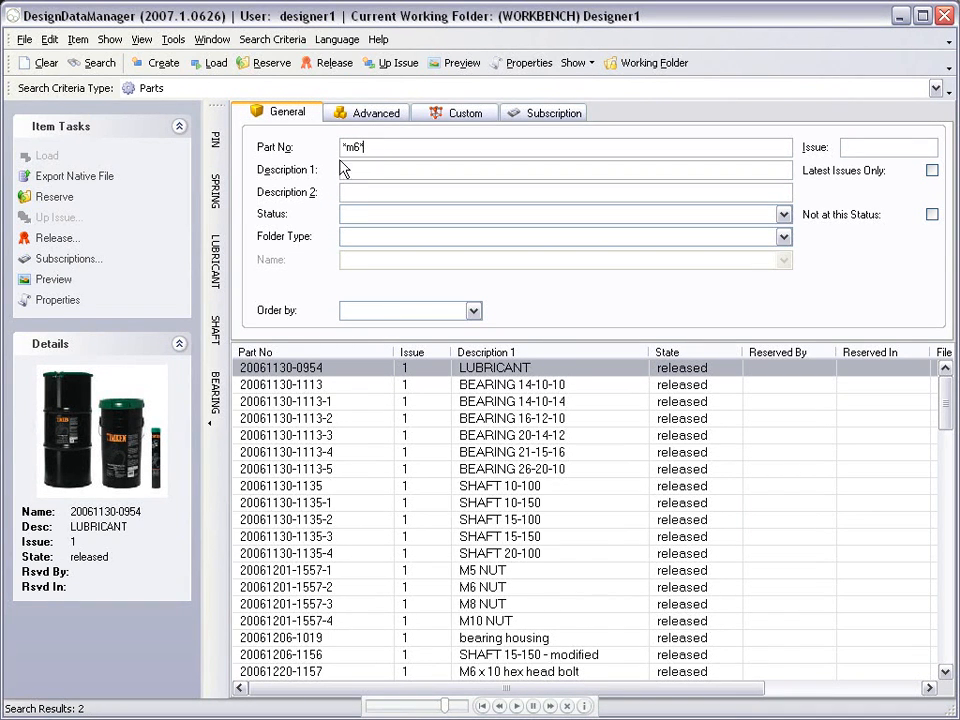
left_click(91, 62)
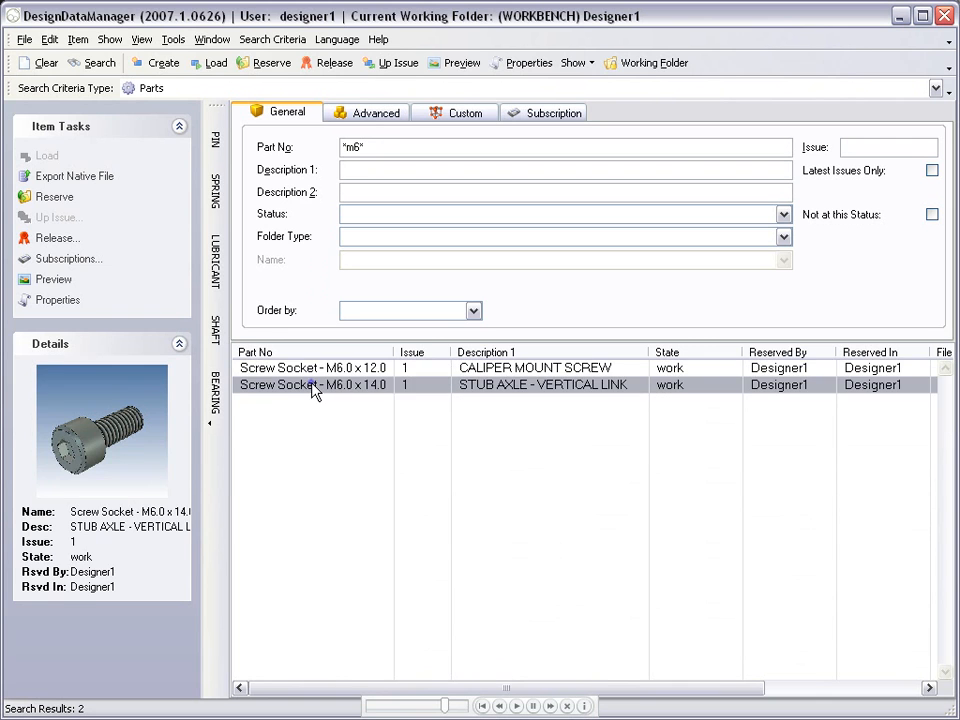
left_click(46, 155)
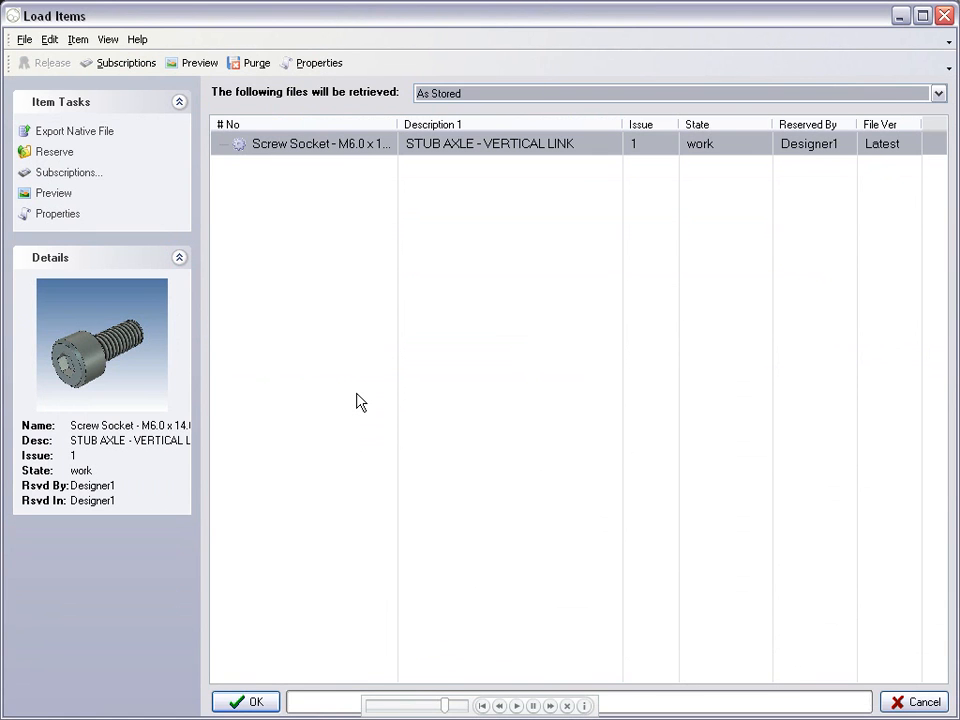
left_click(246, 701)
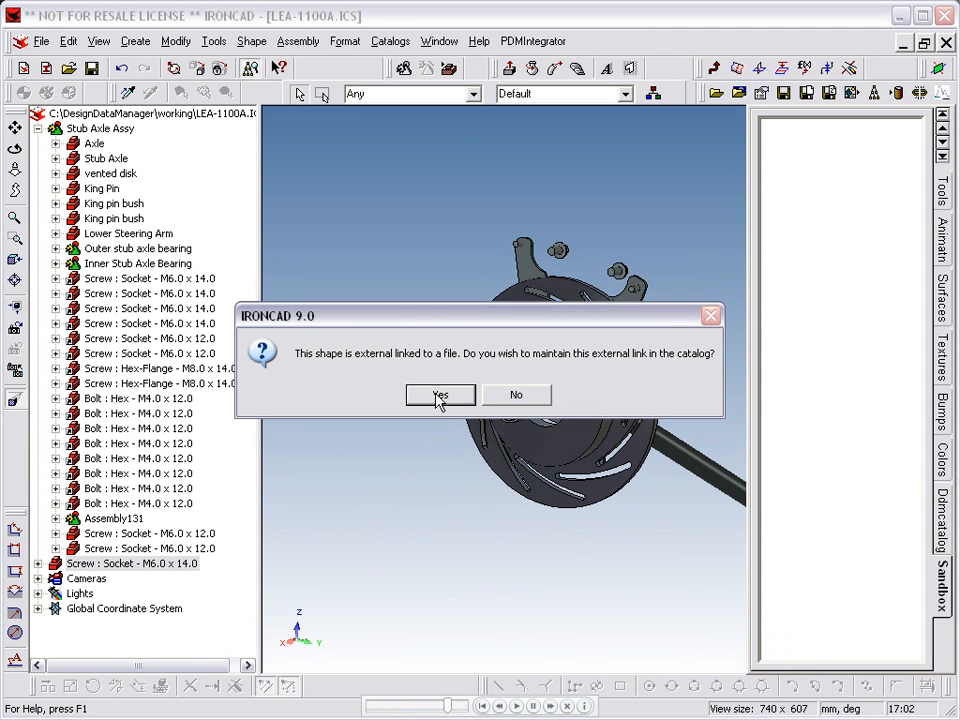
Keep the M6.0 x 14.0 screw's file link in the Sandbox catalog and select the steering-arm screw
left_click(440, 394)
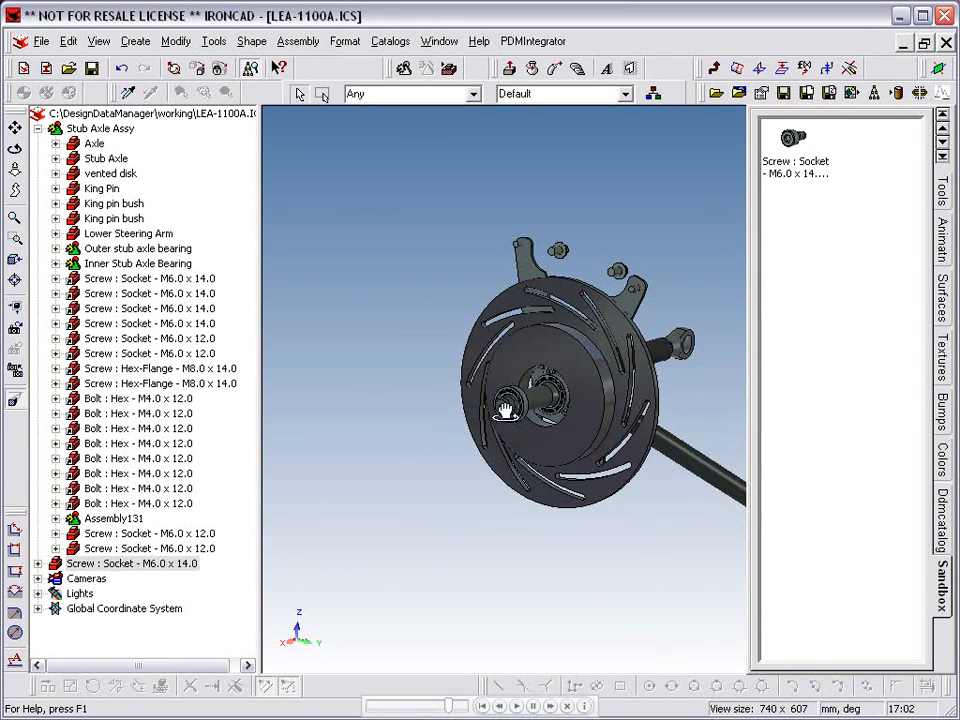
left_click_drag(505, 410, 650, 360)
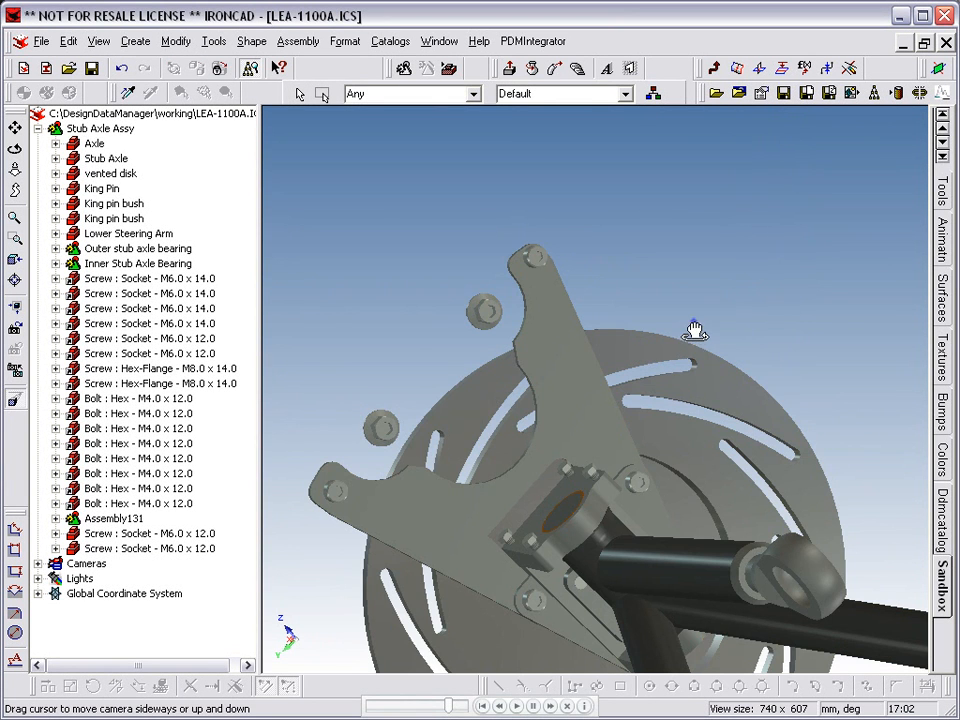
left_click(148, 548)
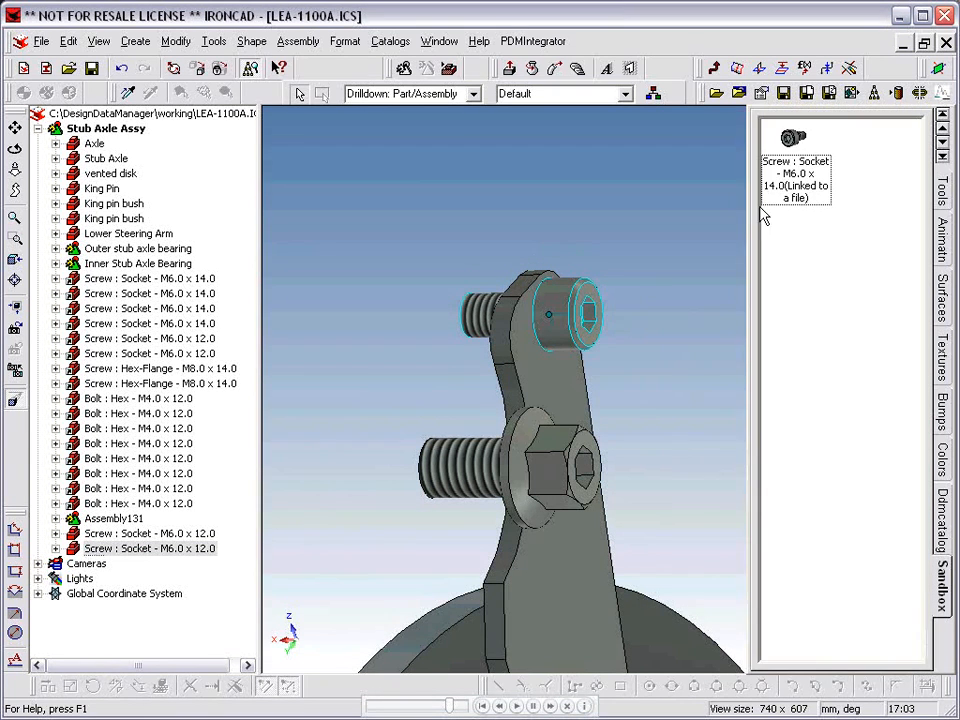
left_click(560, 312)
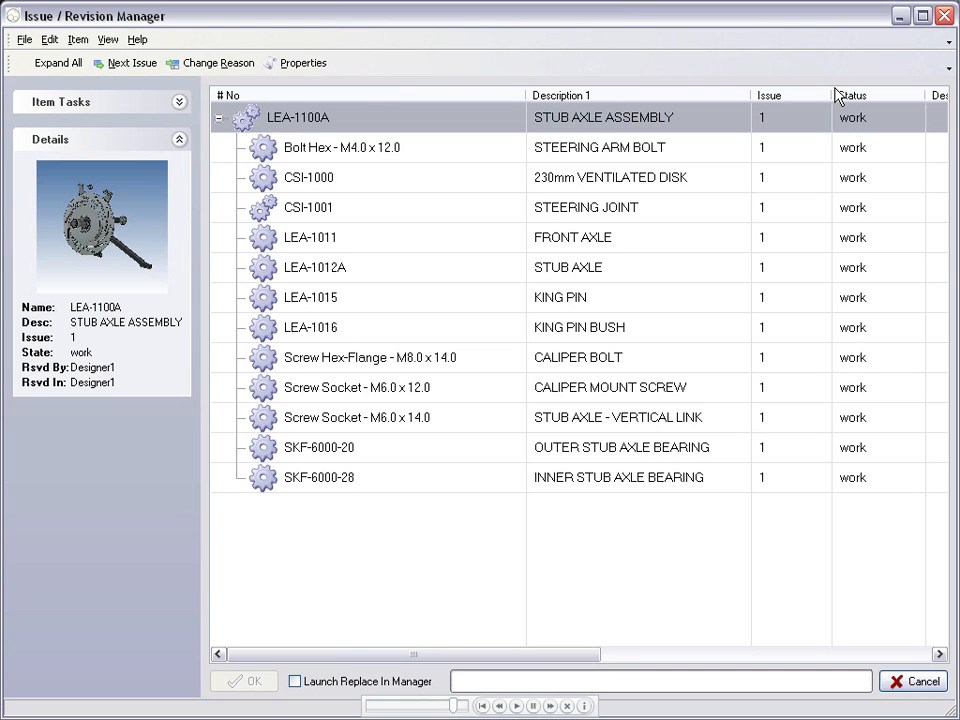
Set LEA-1100A to Next Issue under ECN-0709 with description 'Screw Length changed'
left_click(130, 62)
type("ECN-0709")
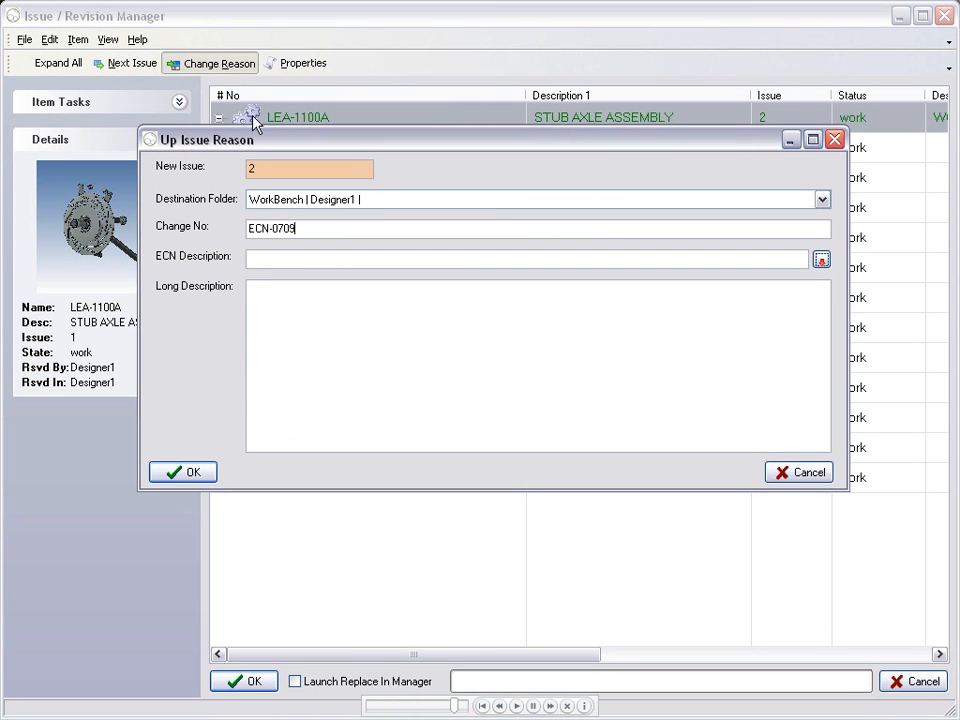
type("Screw Le")
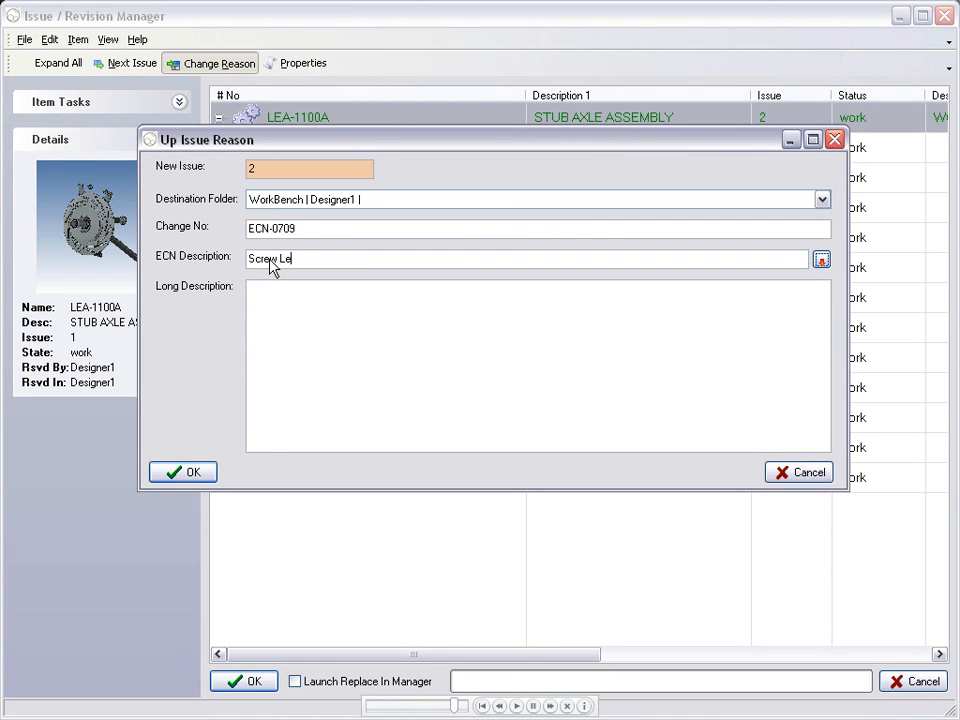
type("ngth changed")
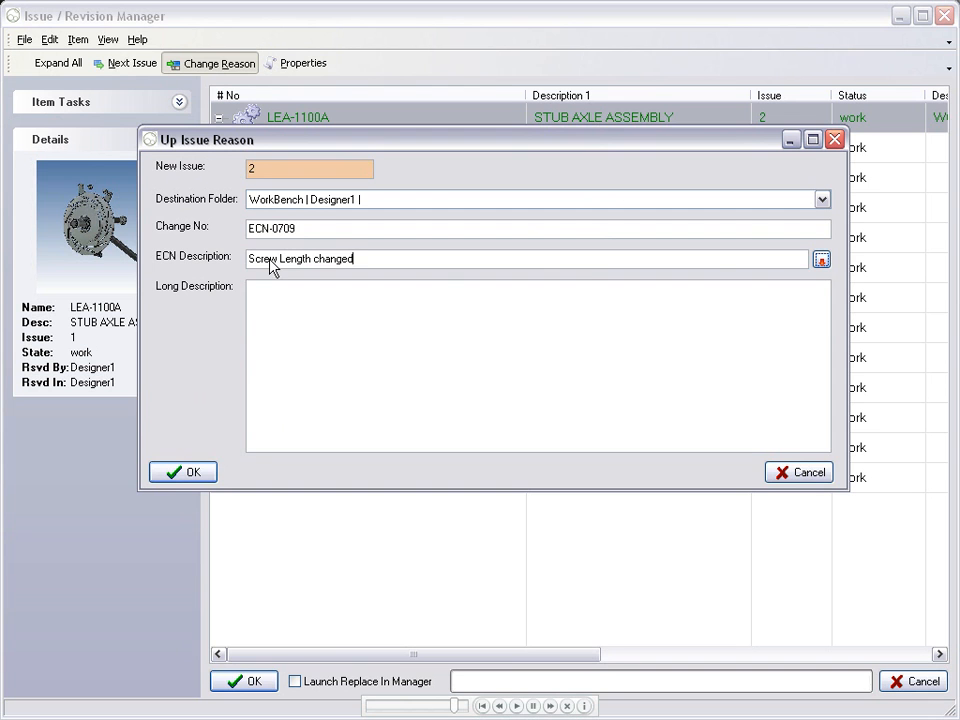
left_click(820, 259)
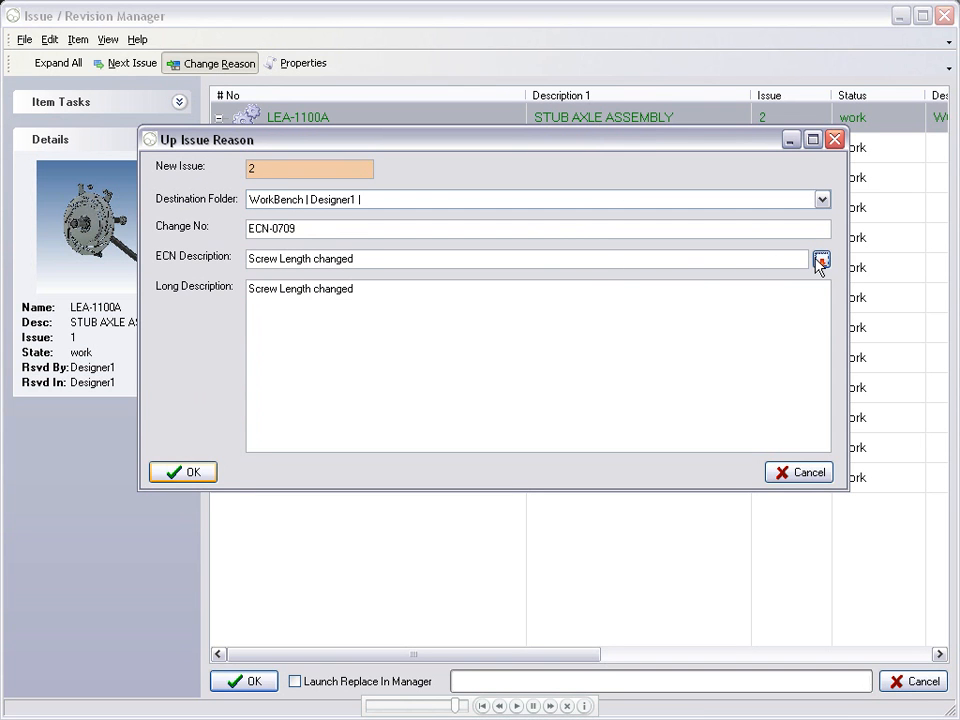
left_click(182, 471)
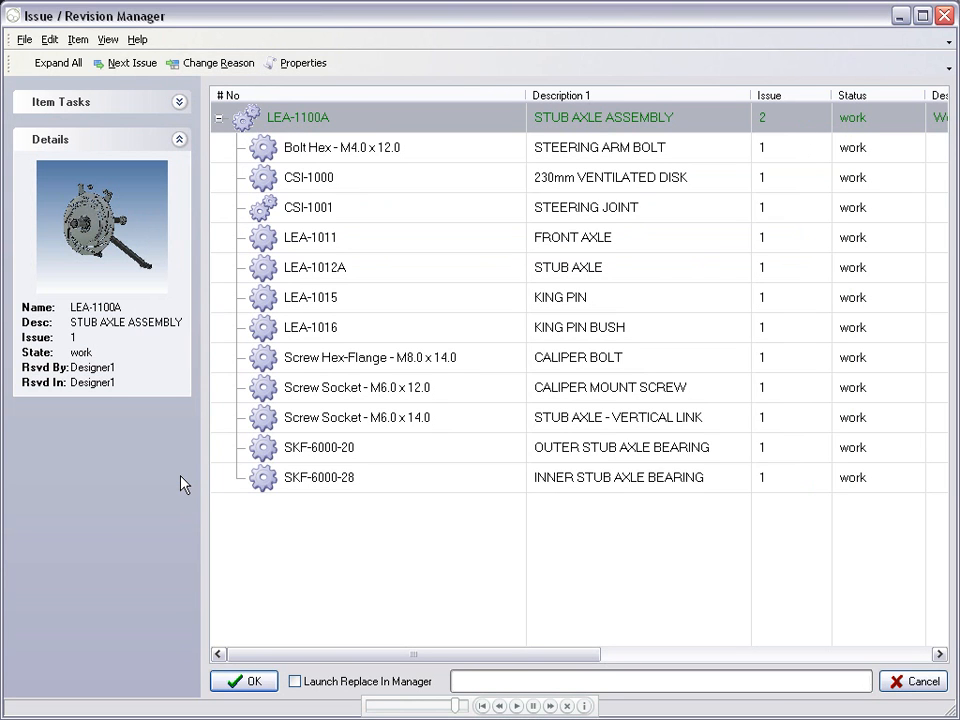
mouse_move(252, 631)
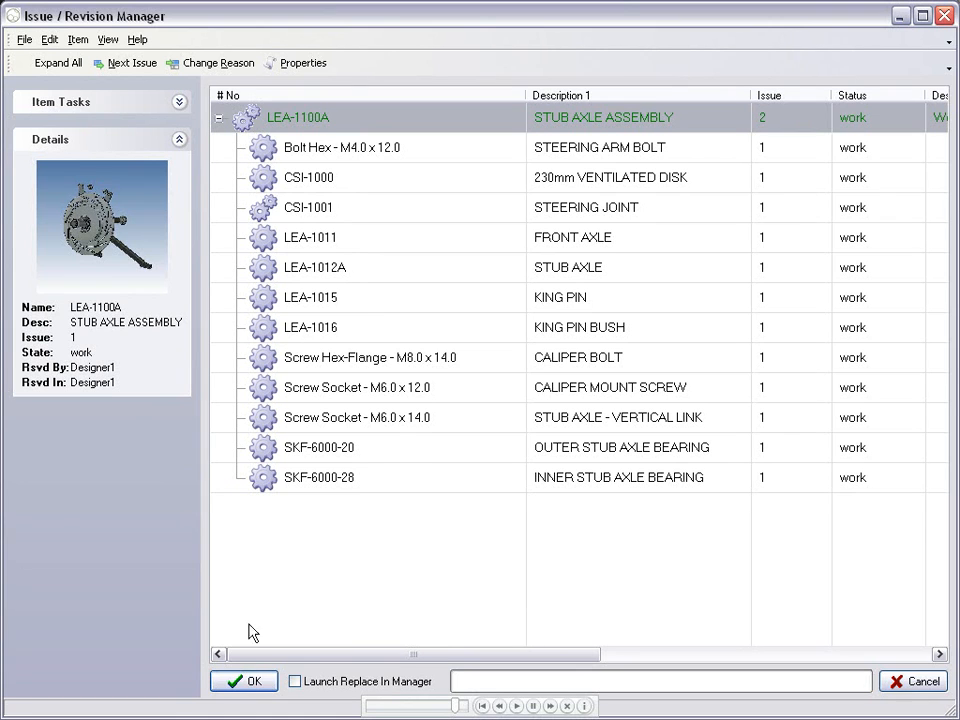
left_click(243, 681)
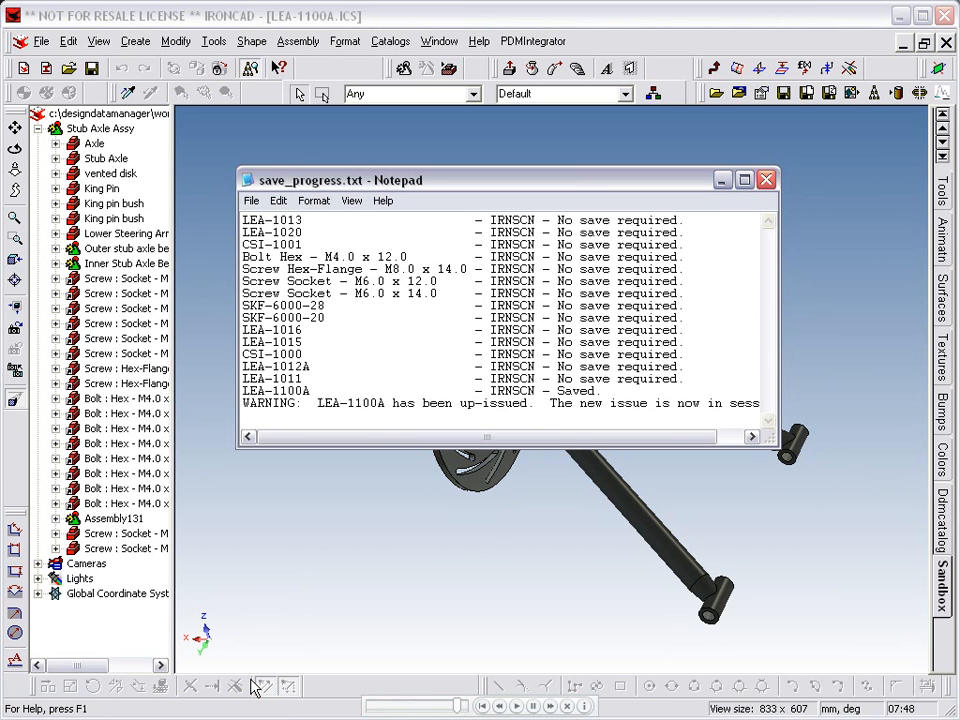
mouse_move(735, 418)
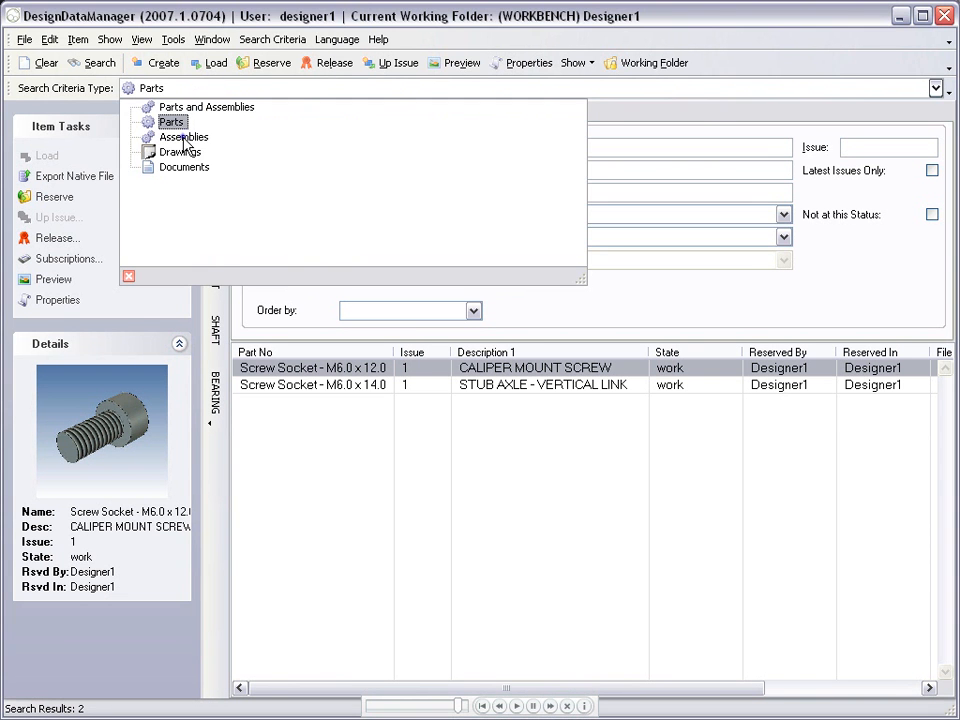
Switch the search type to Assemblies and enter 'LE' in Assy No
left_click(184, 136)
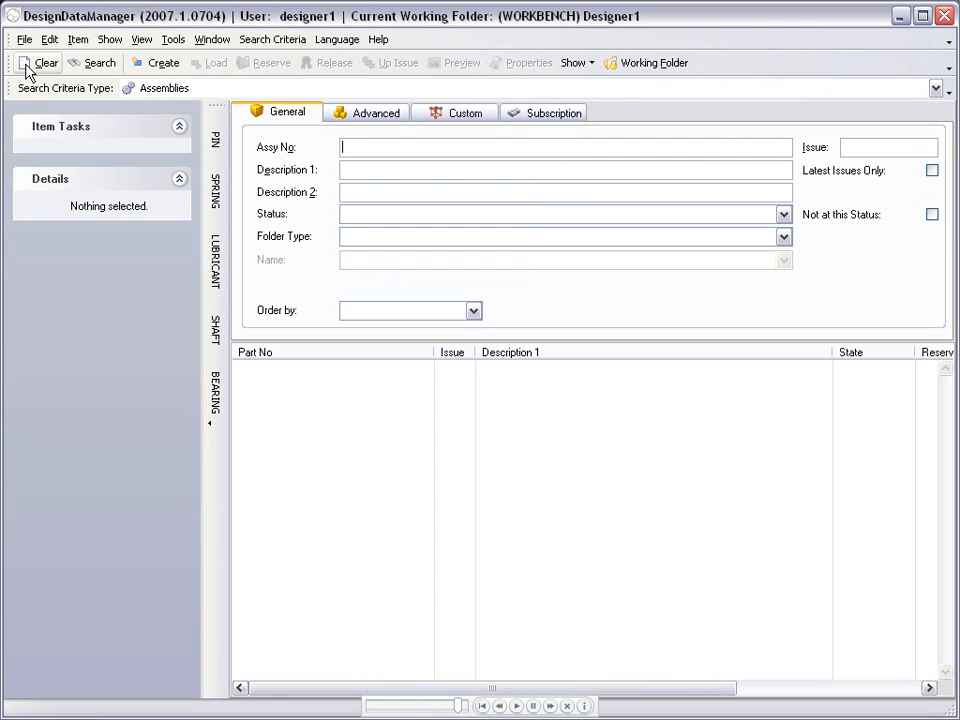
mouse_move(360, 138)
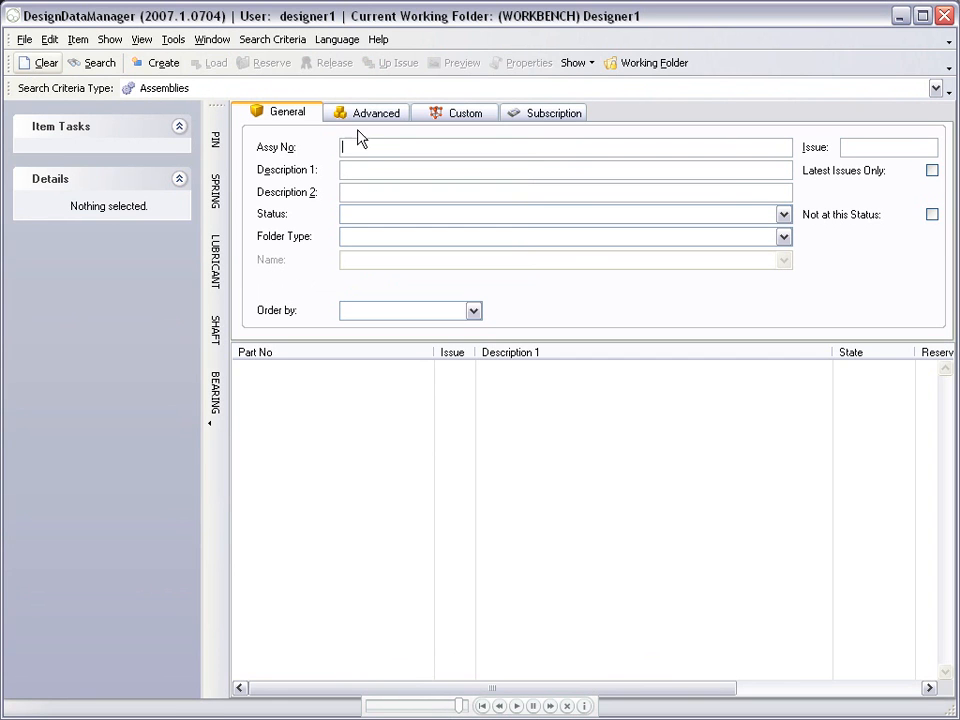
type("LE")
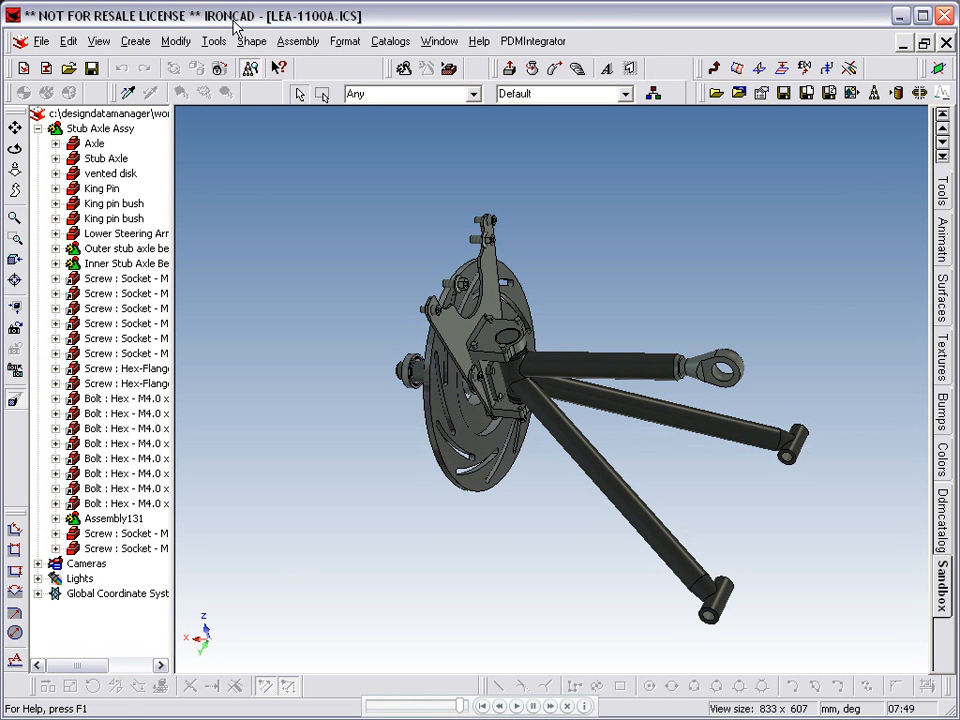
Close the LEA-1100A.ICS document and exit IronCAD
left_click(42, 41)
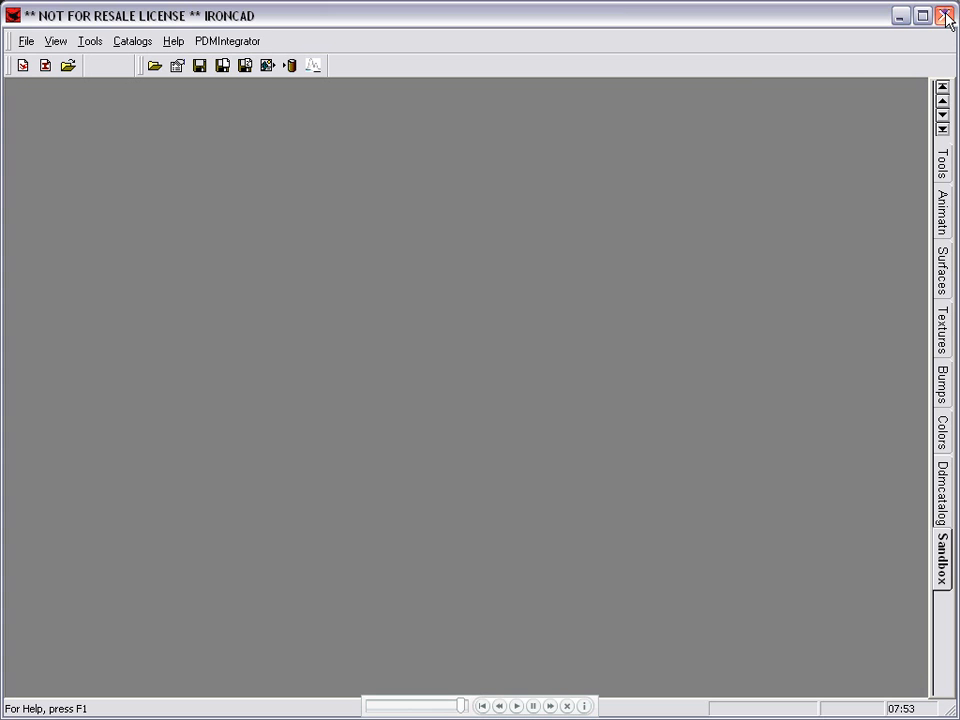
left_click(946, 15)
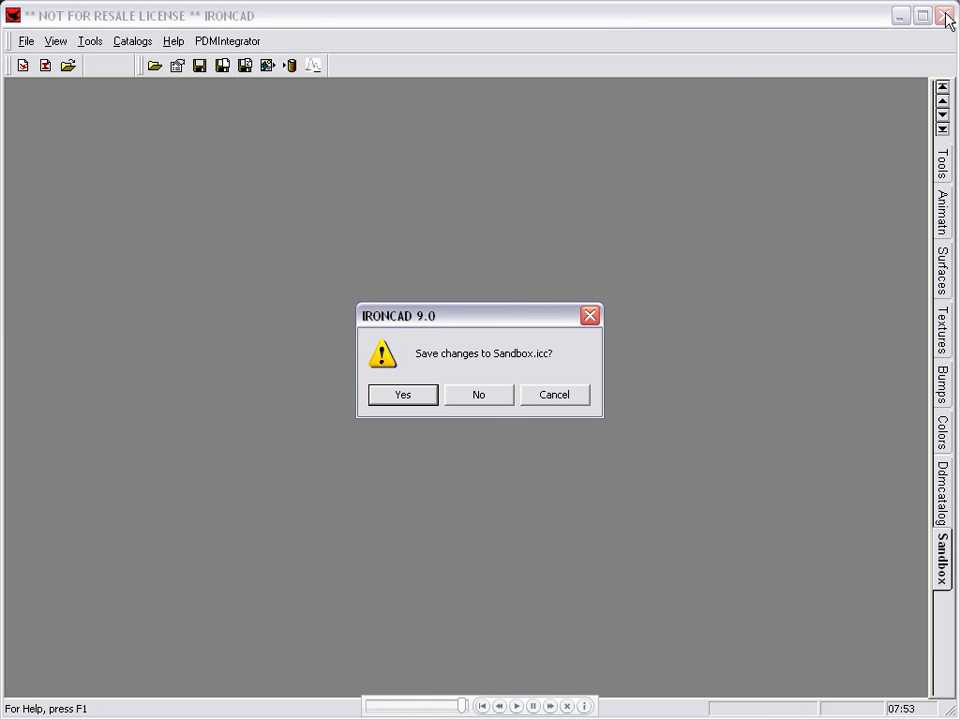